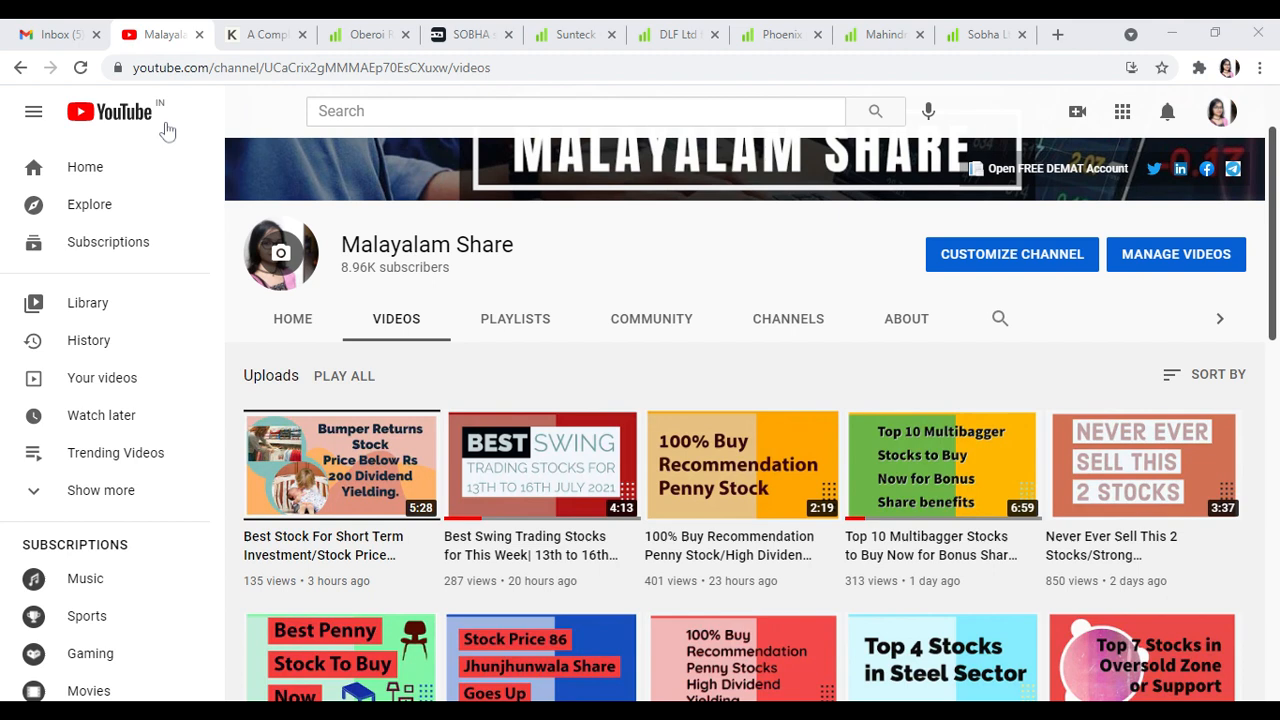
Bring up Sobha Ltd's Tickertape page at Key Metrics and start a new stock search
click(882, 34)
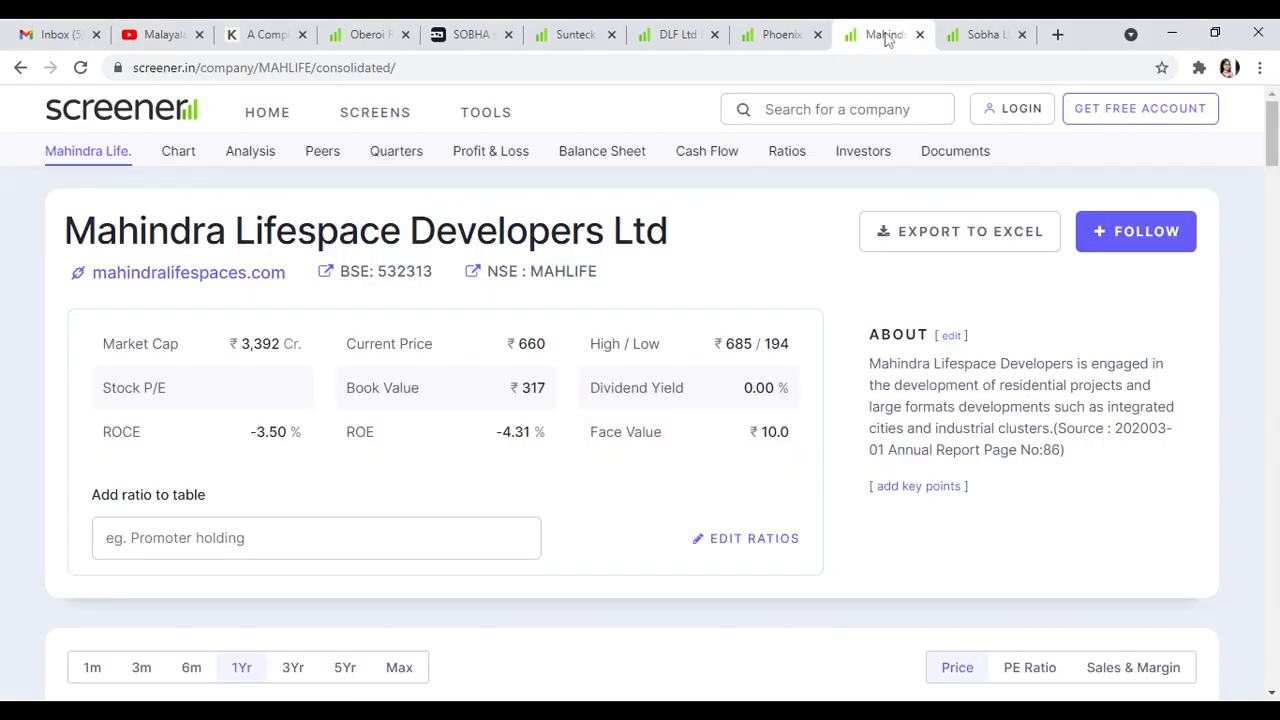
click(470, 34)
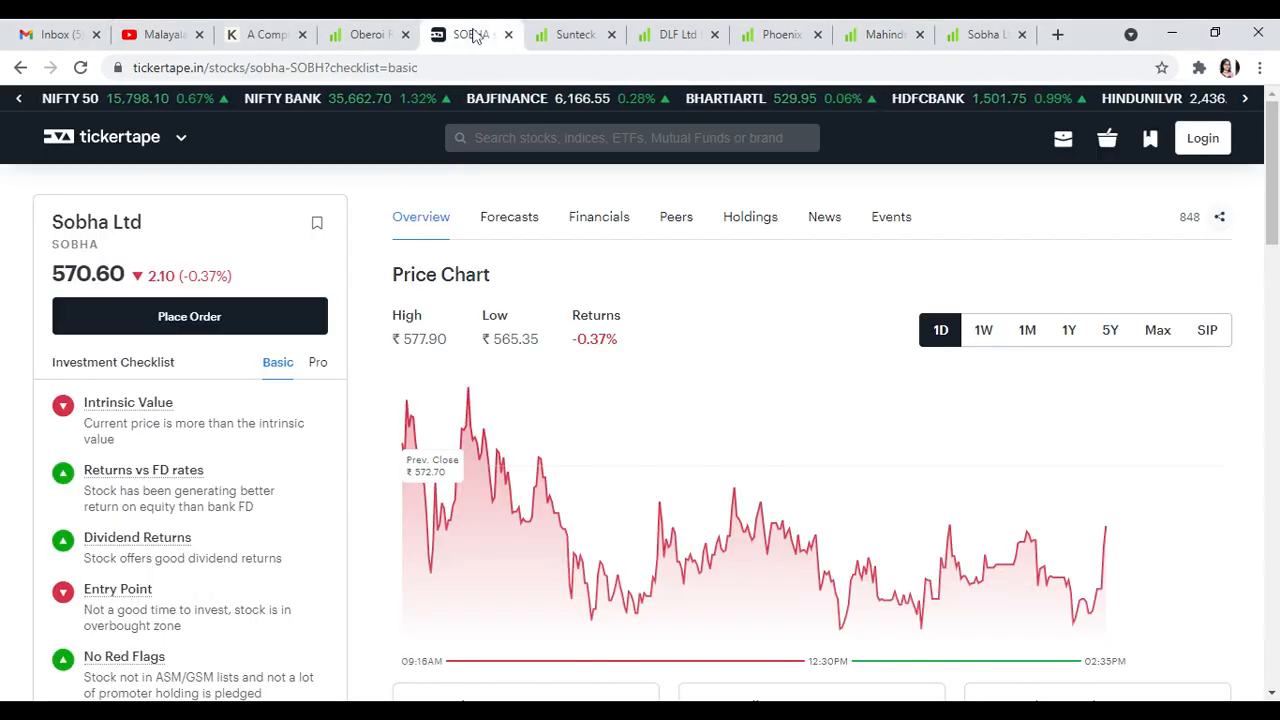
scroll(down, 3)
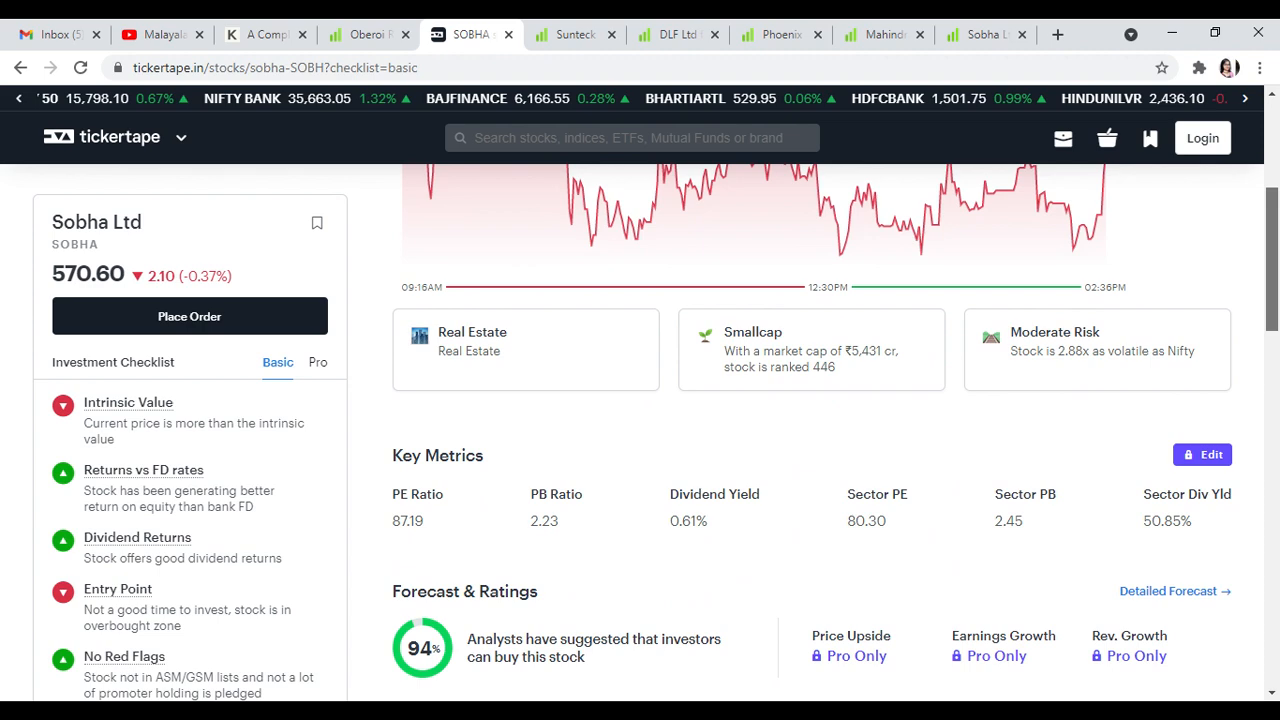
scroll(down, 3)
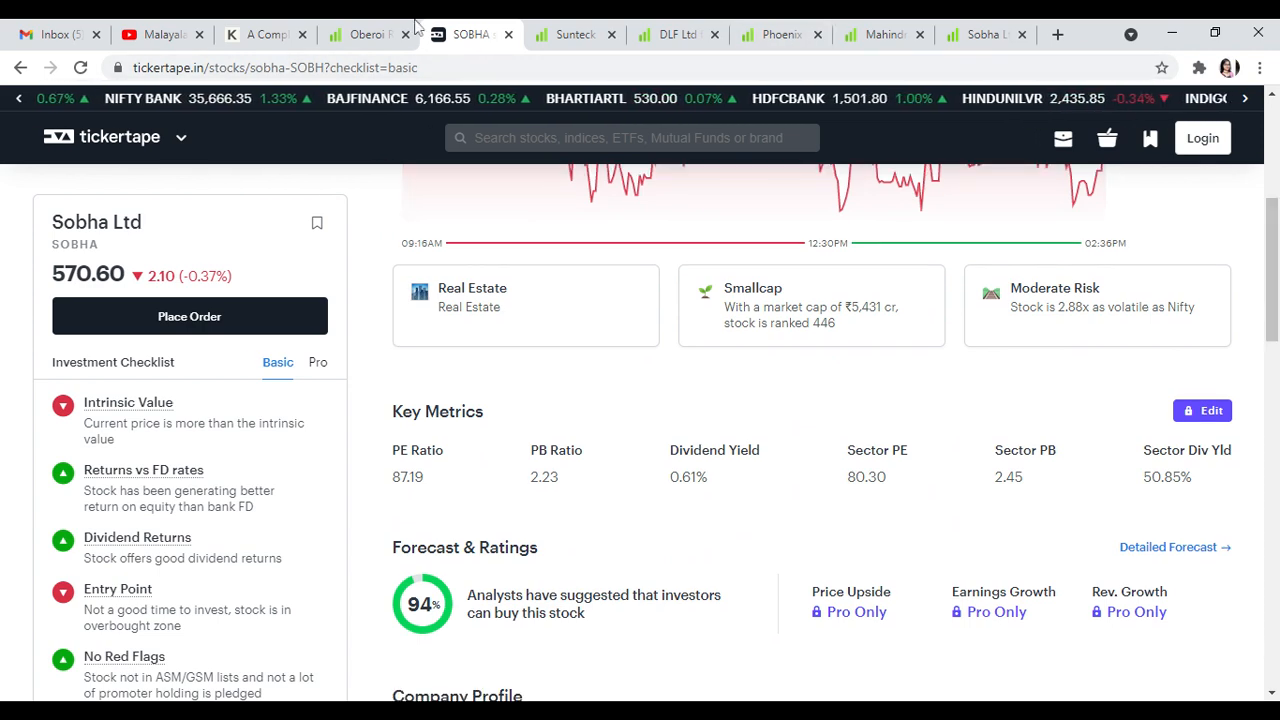
click(364, 34)
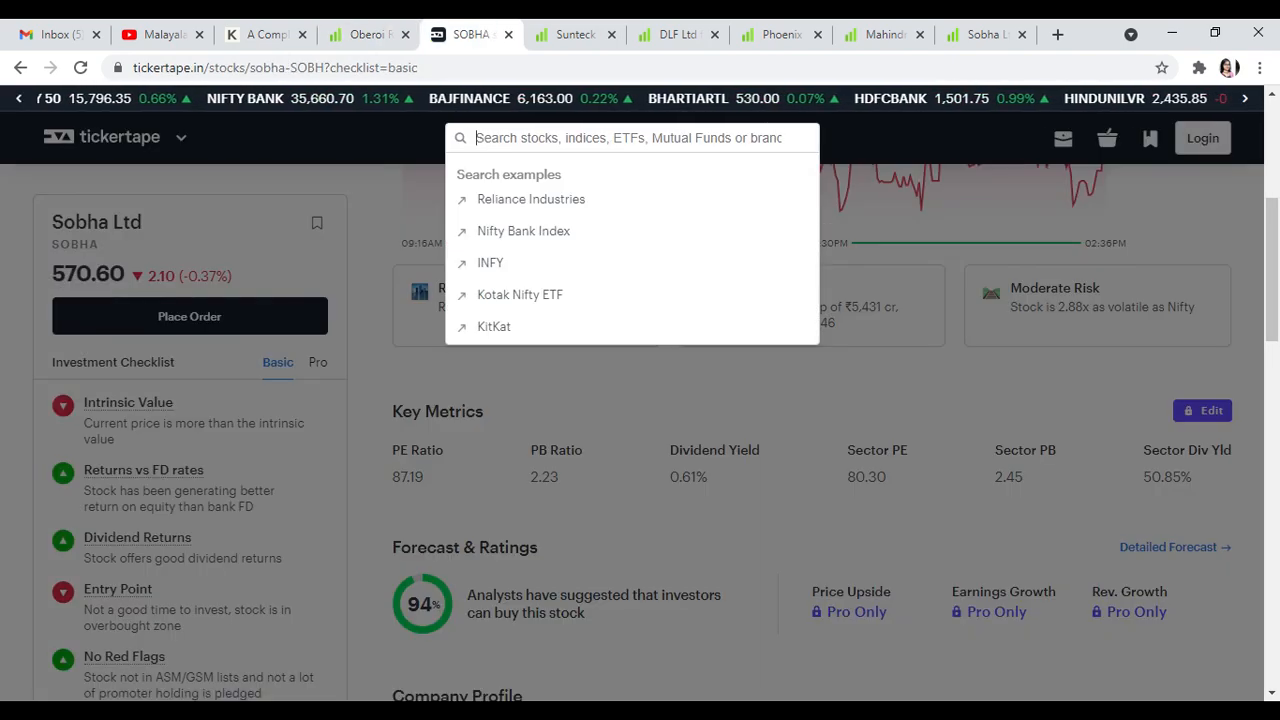
Search 'obr' and load Oberoi Realty Ltd's page down to its key metrics
text(obr)
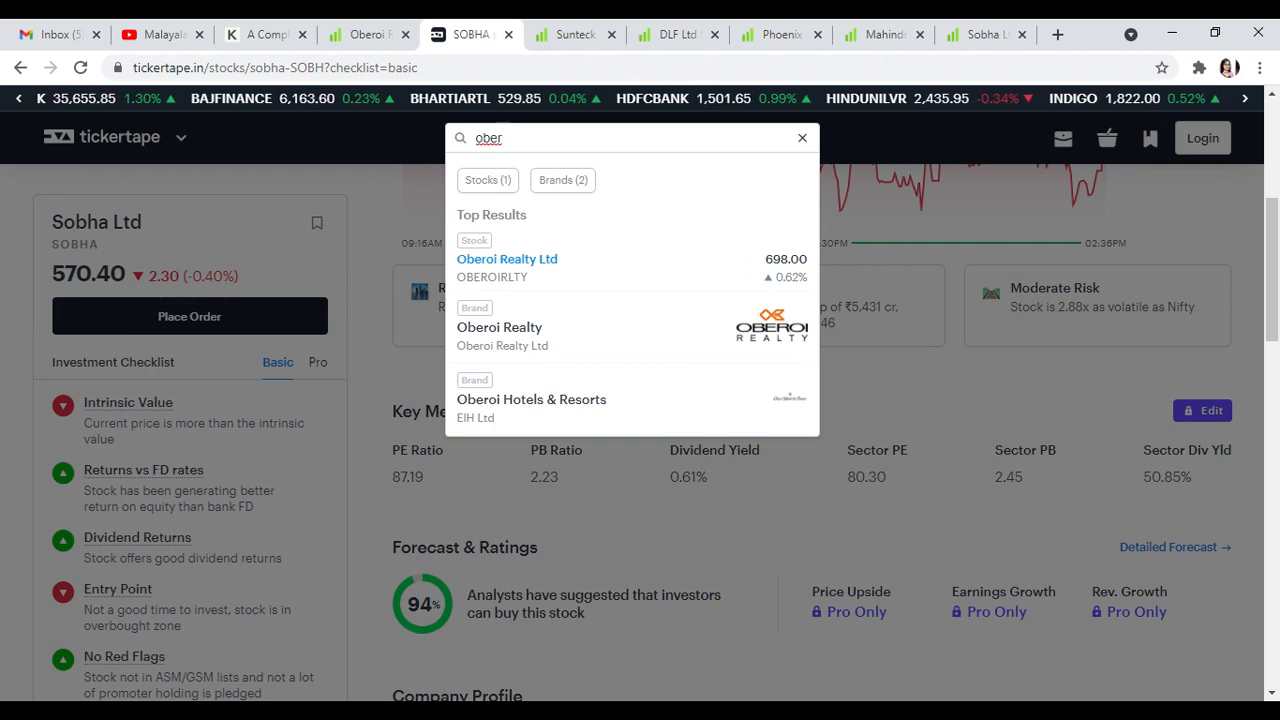
click(508, 260)
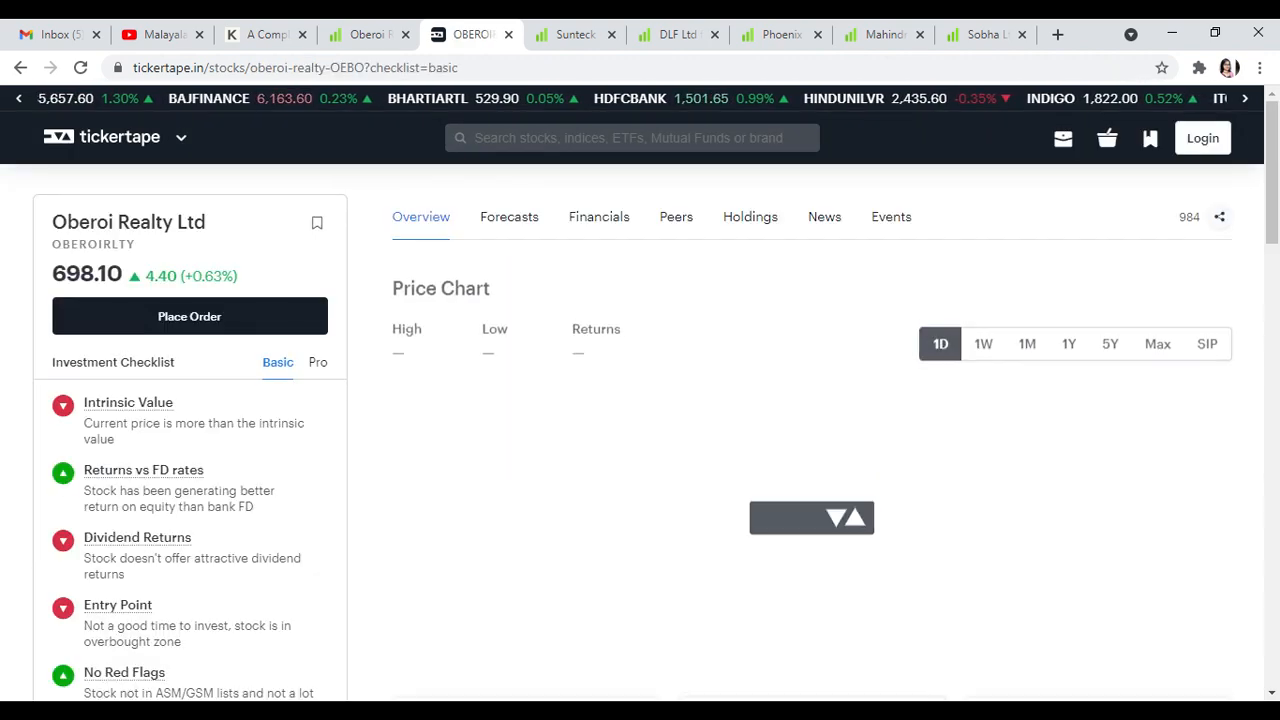
scroll(down, 3)
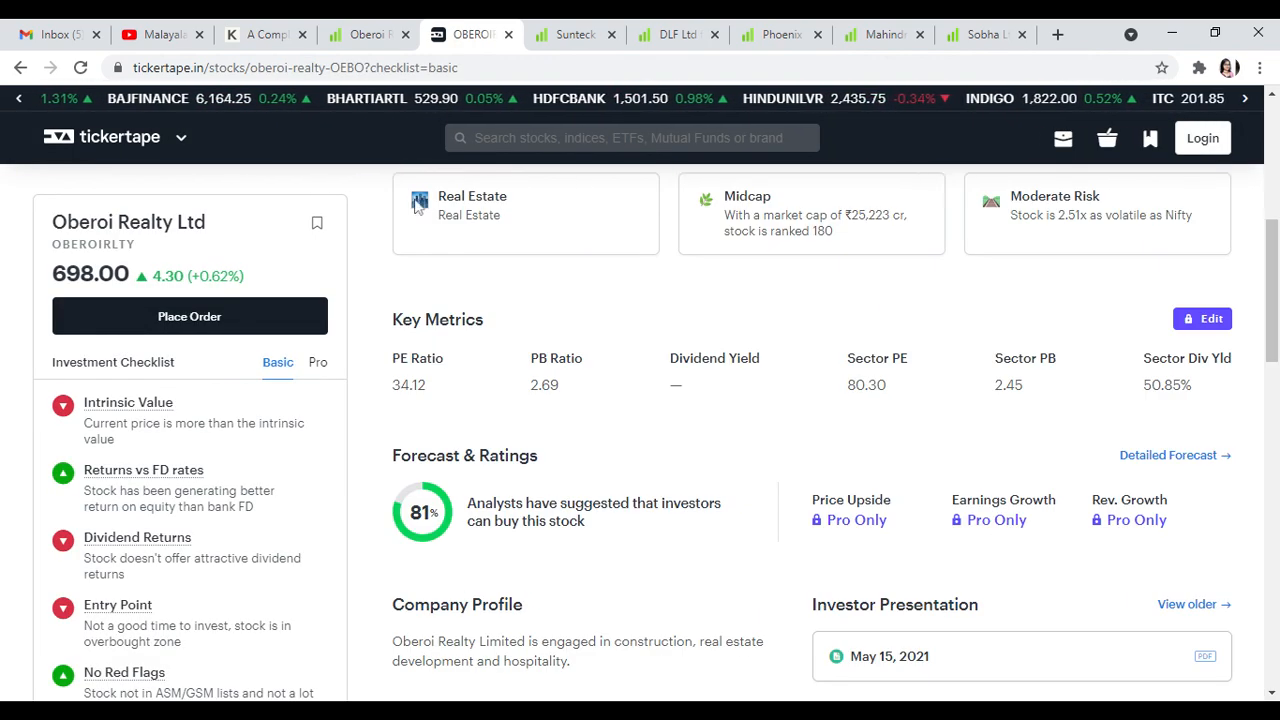
Review Oberoi Realty on Screener.in through peers, quarterly results and shareholding pattern
click(368, 34)
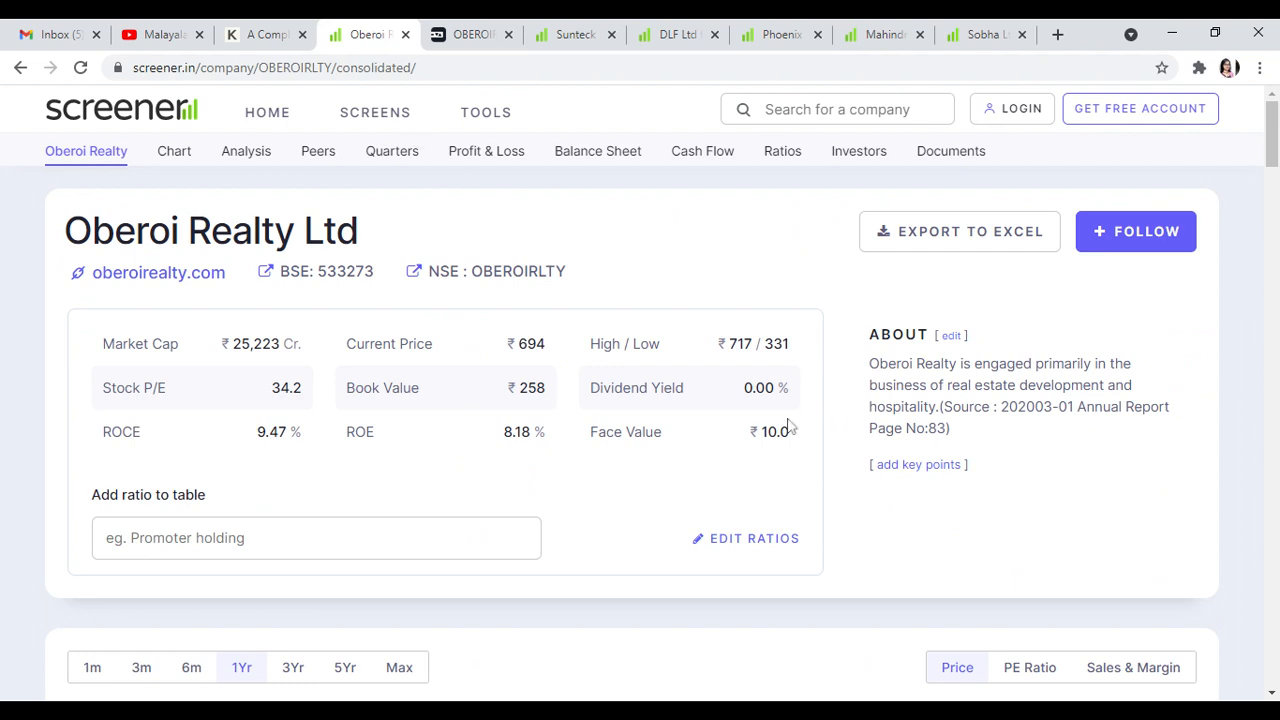
mouse_move(228, 392)
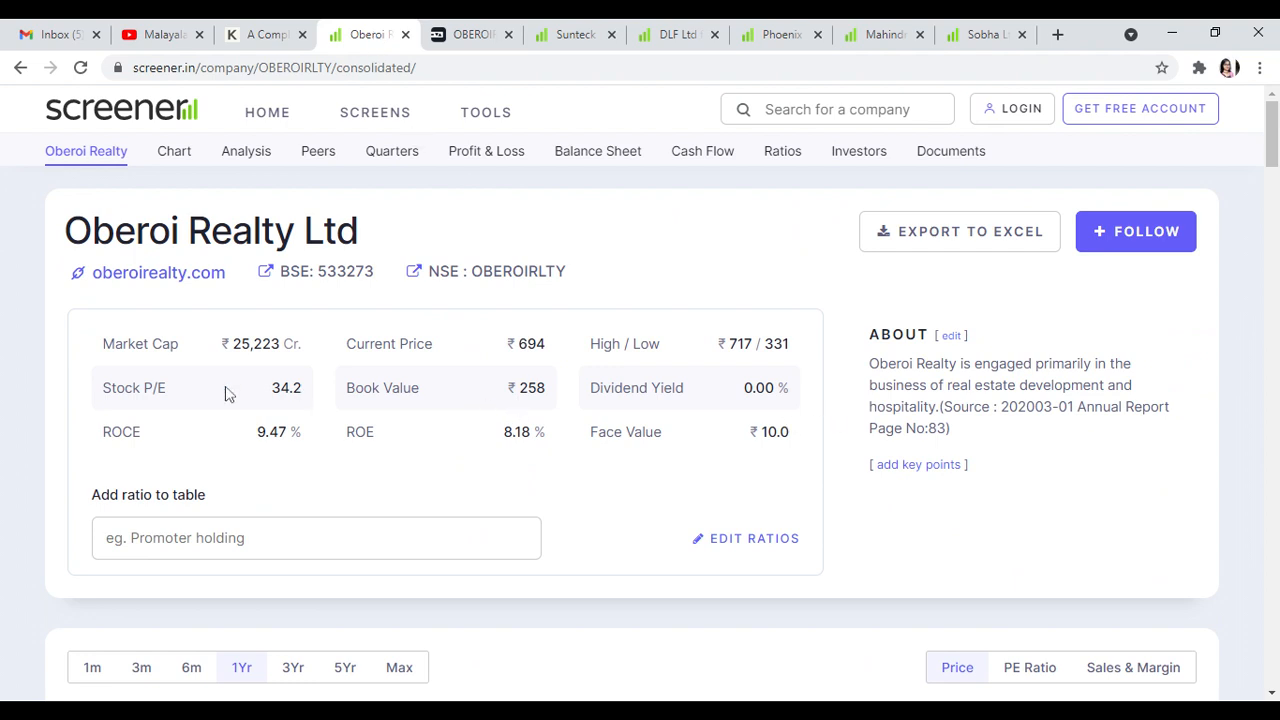
mouse_move(584, 448)
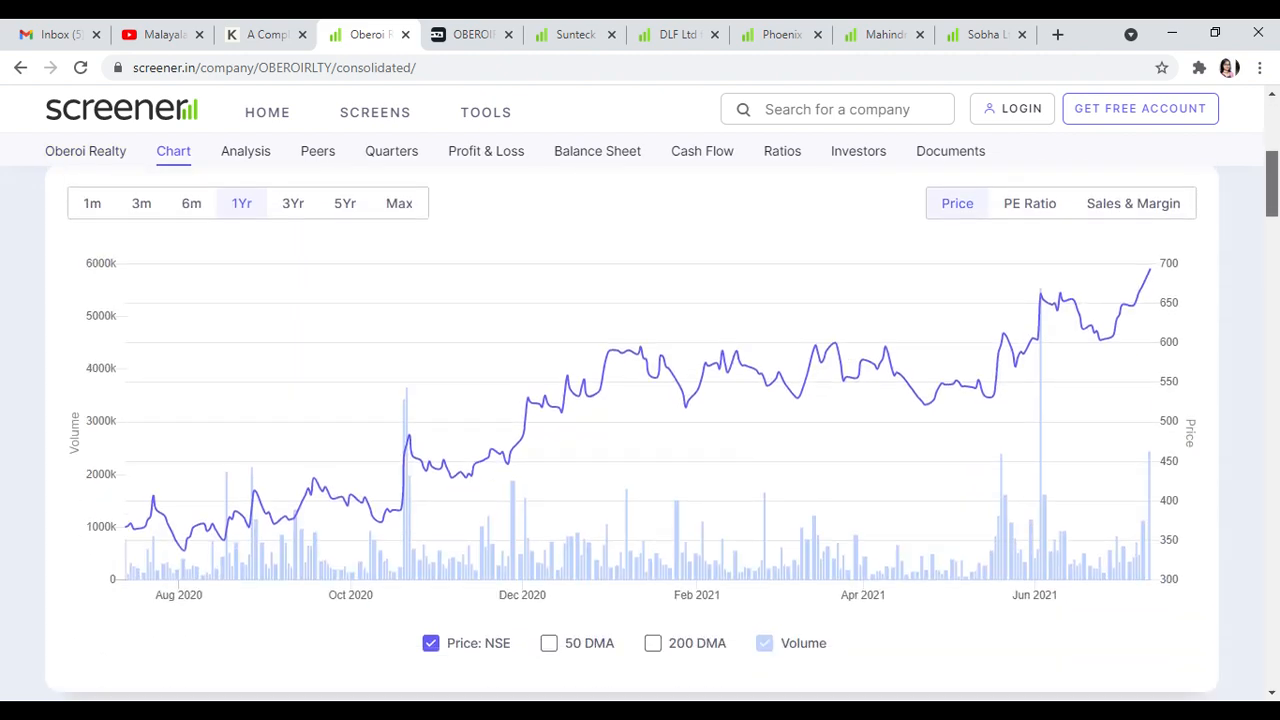
click(316, 152)
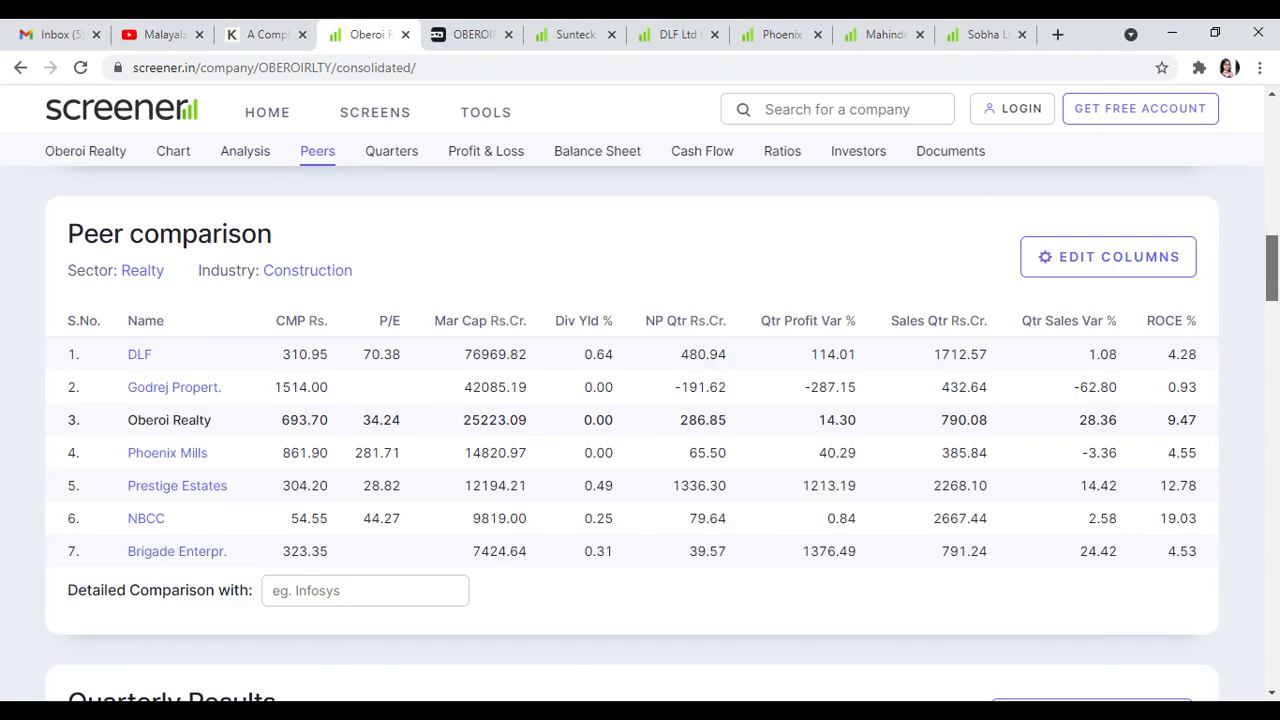
click(392, 152)
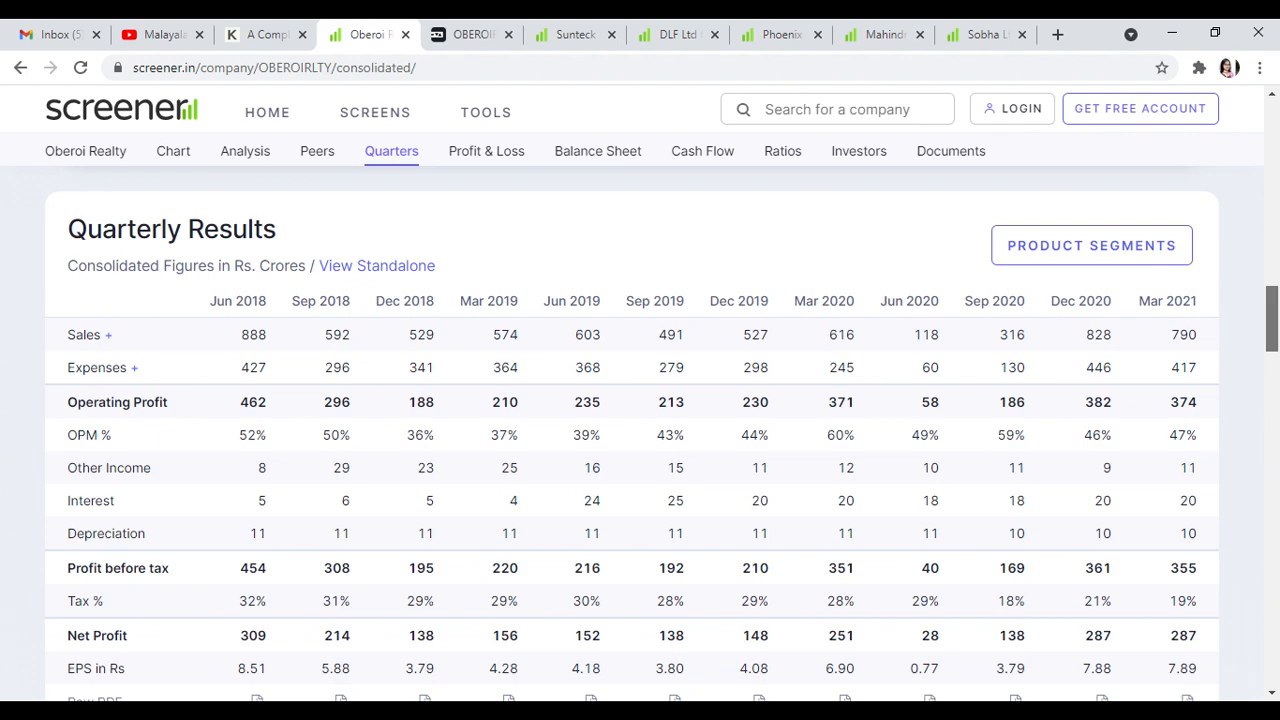
scroll(down, 3)
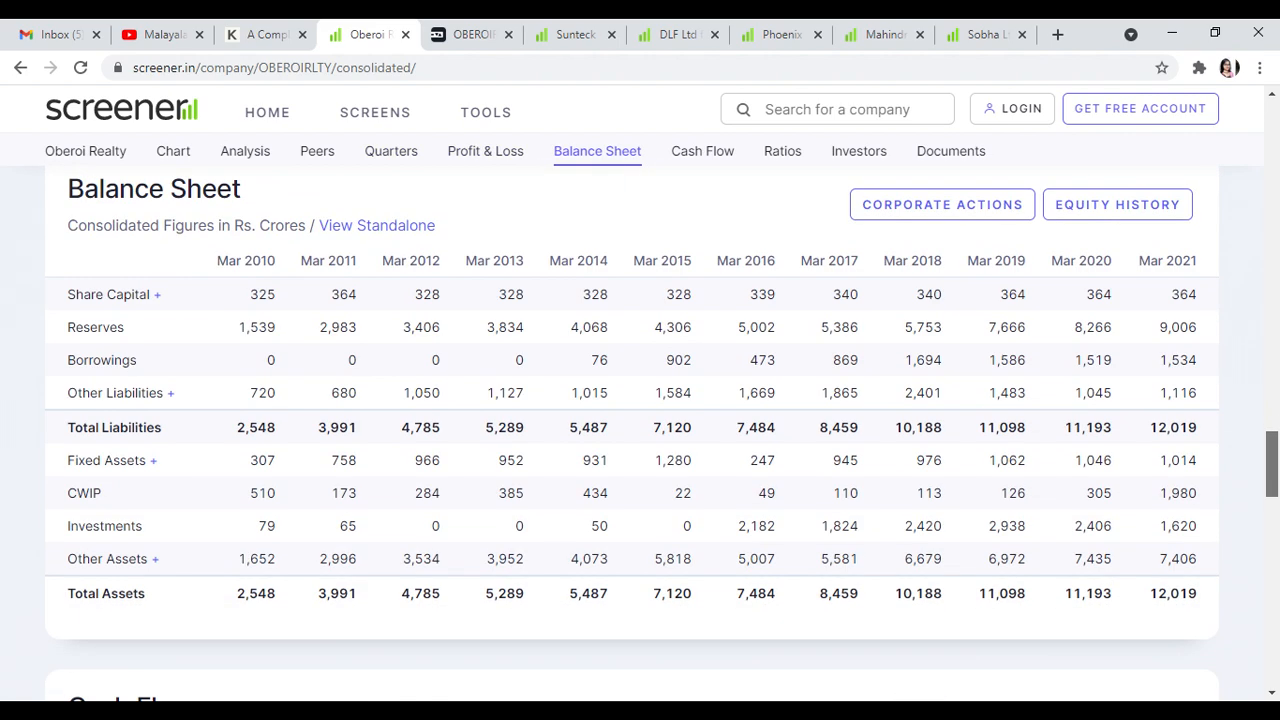
scroll(down, 3)
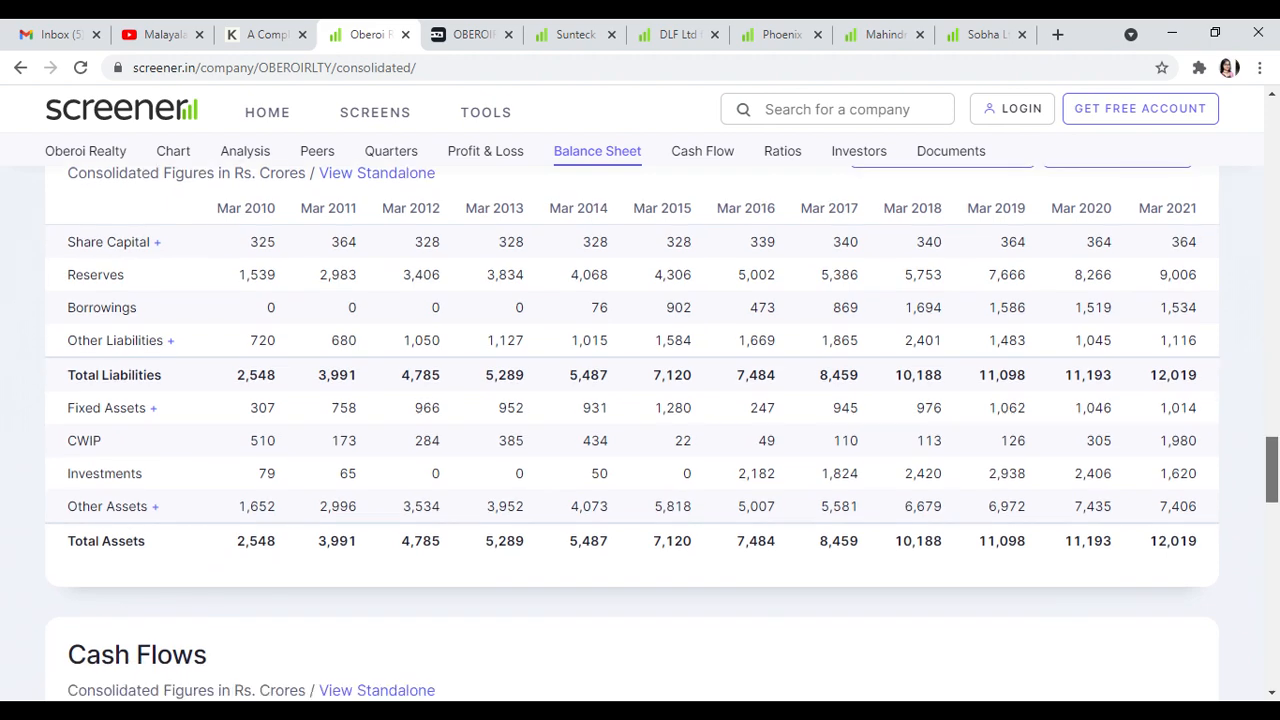
click(702, 152)
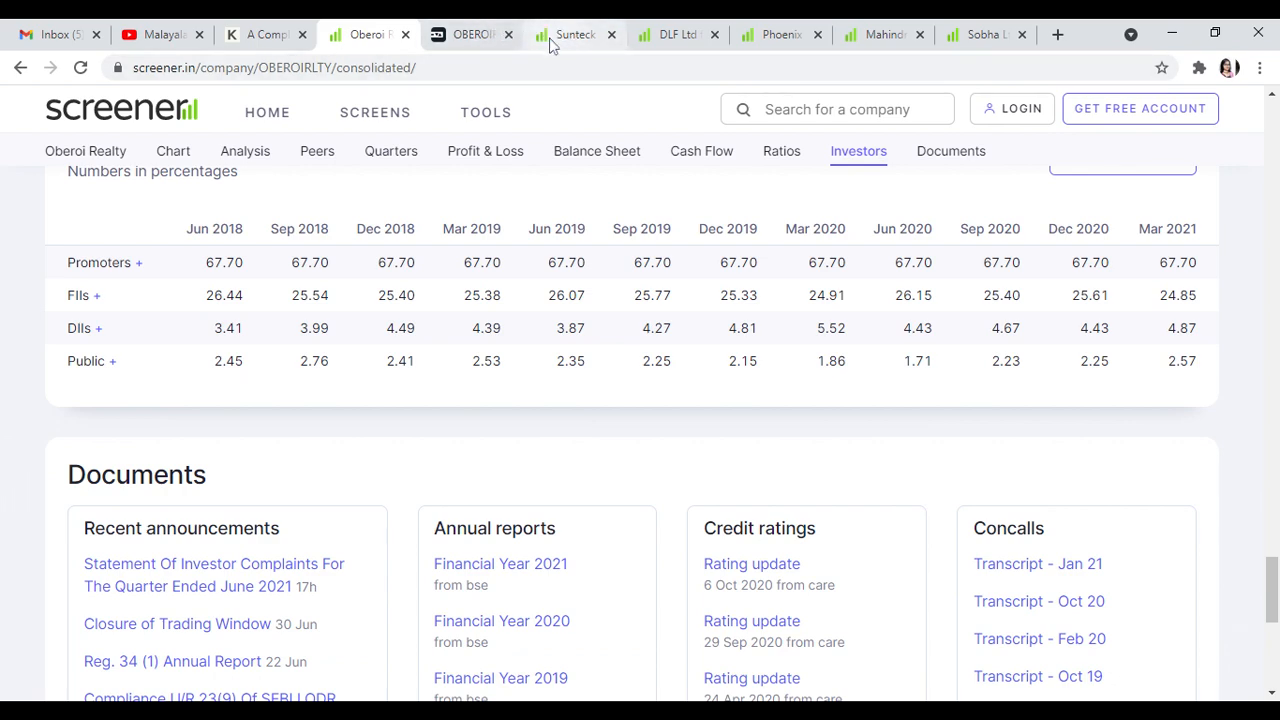
Search 'sun' on Tickertape and load Sunteck Realty Ltd's page down to key metrics
click(470, 34)
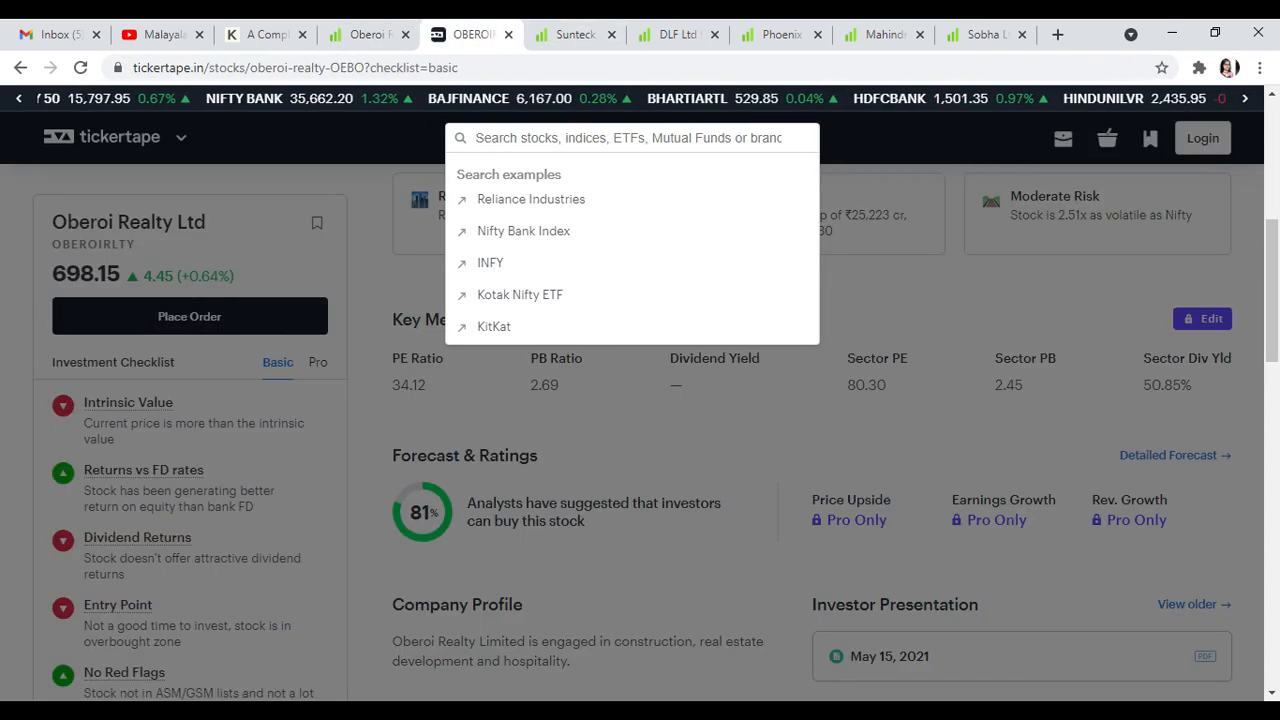
text(sunte)
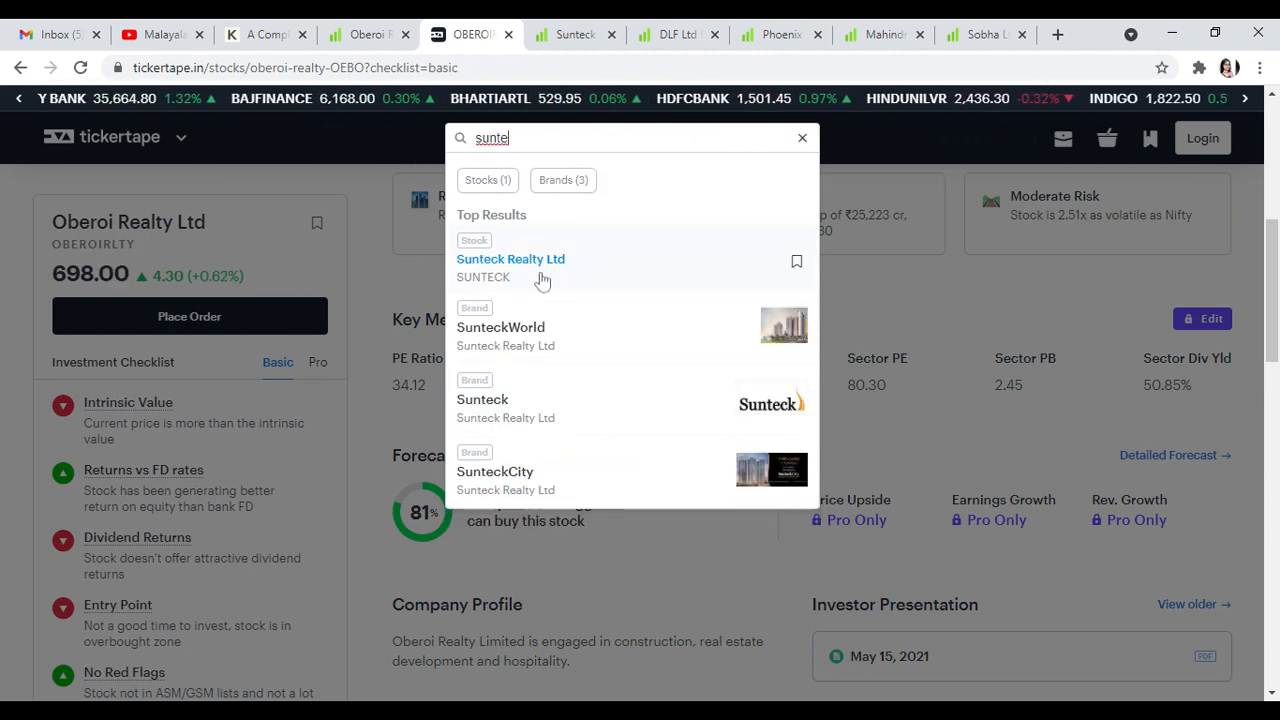
click(510, 260)
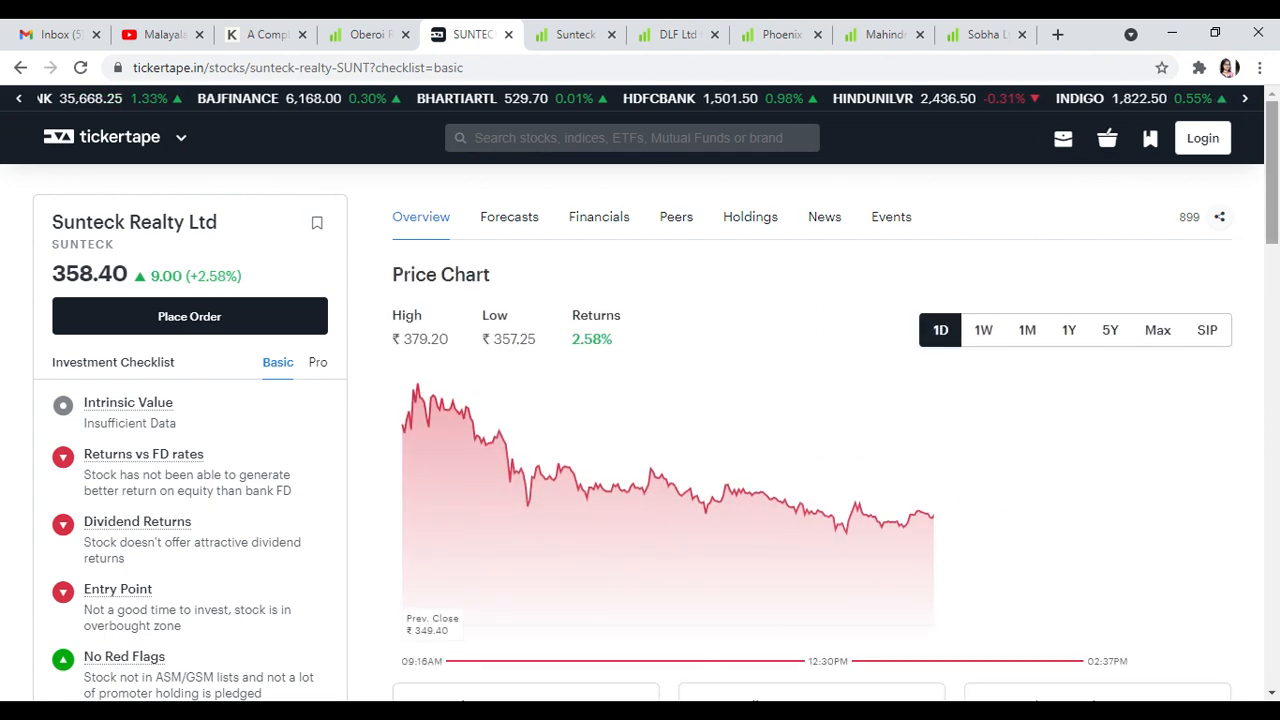
scroll(down, 3)
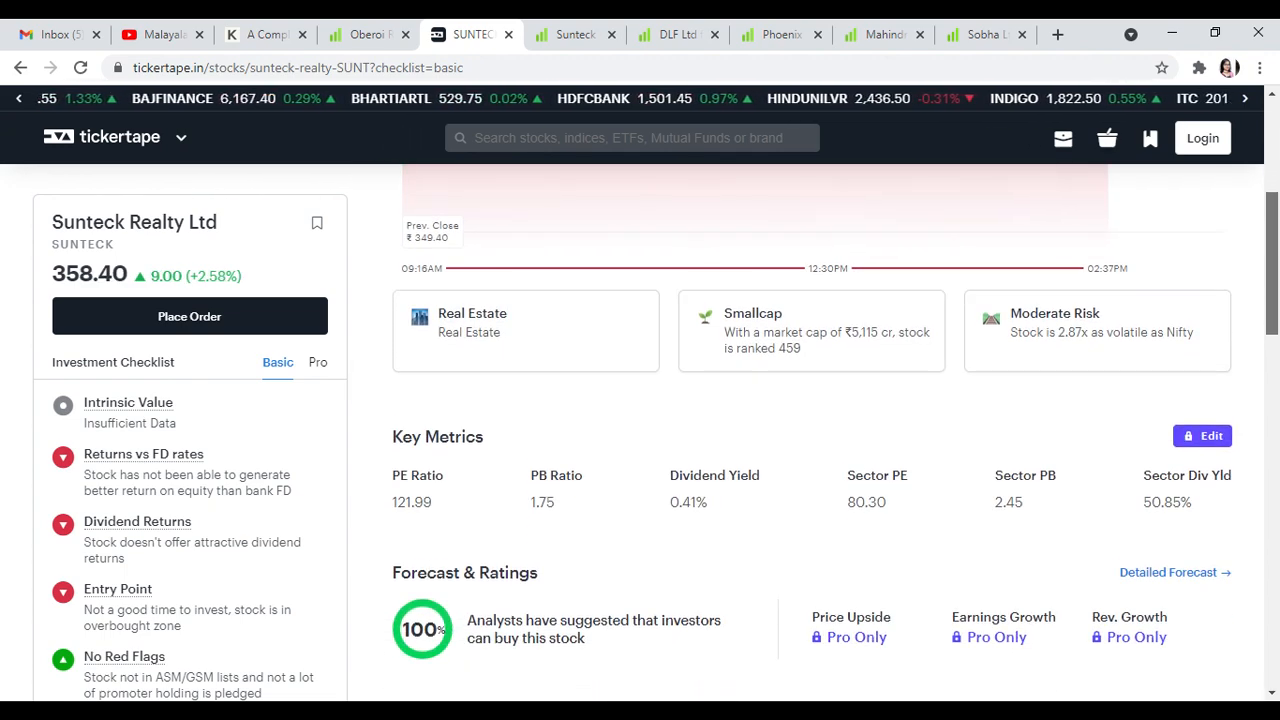
scroll(down, 3)
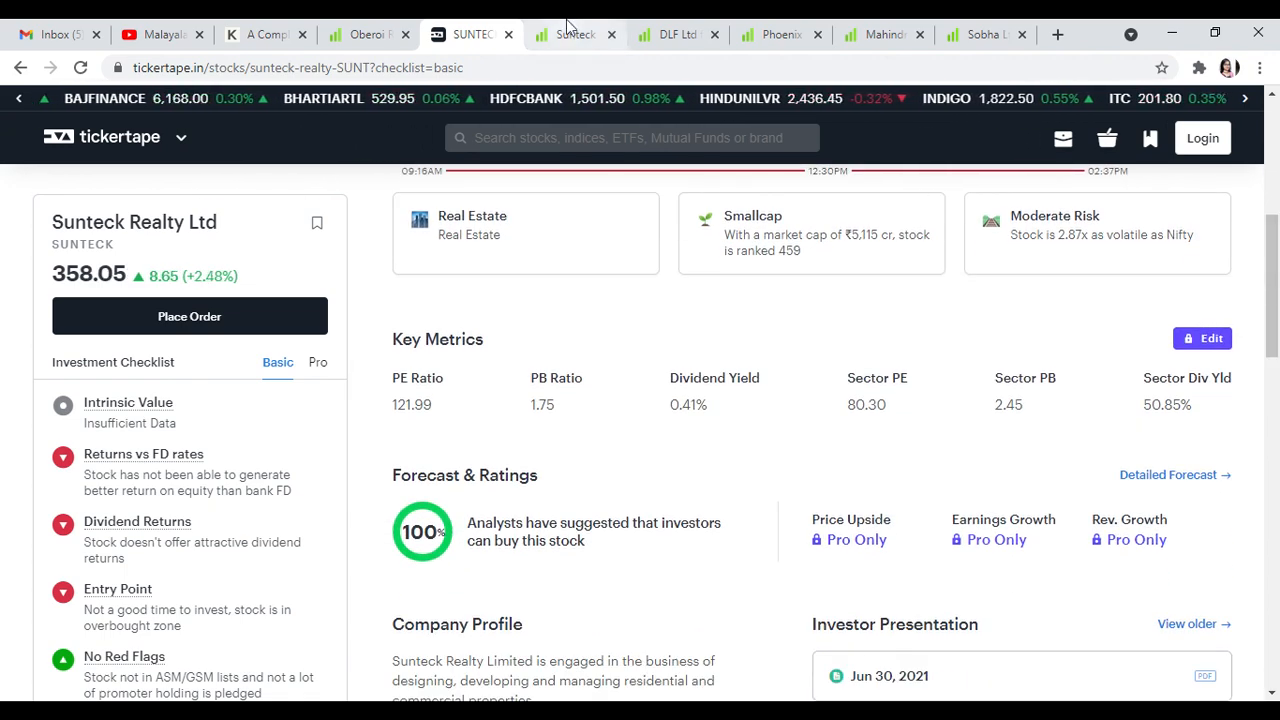
Review Sunteck Realty on Screener.in past analysis into ratios and shareholding pattern
click(576, 34)
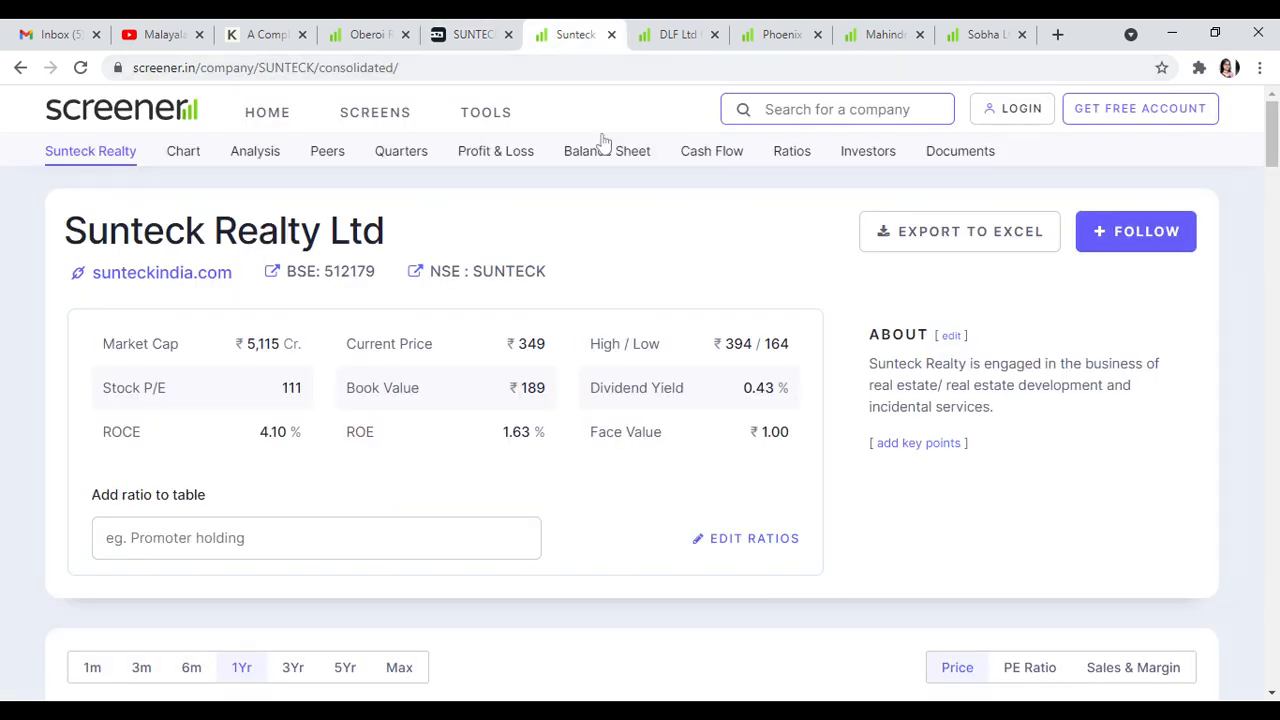
mouse_move(608, 152)
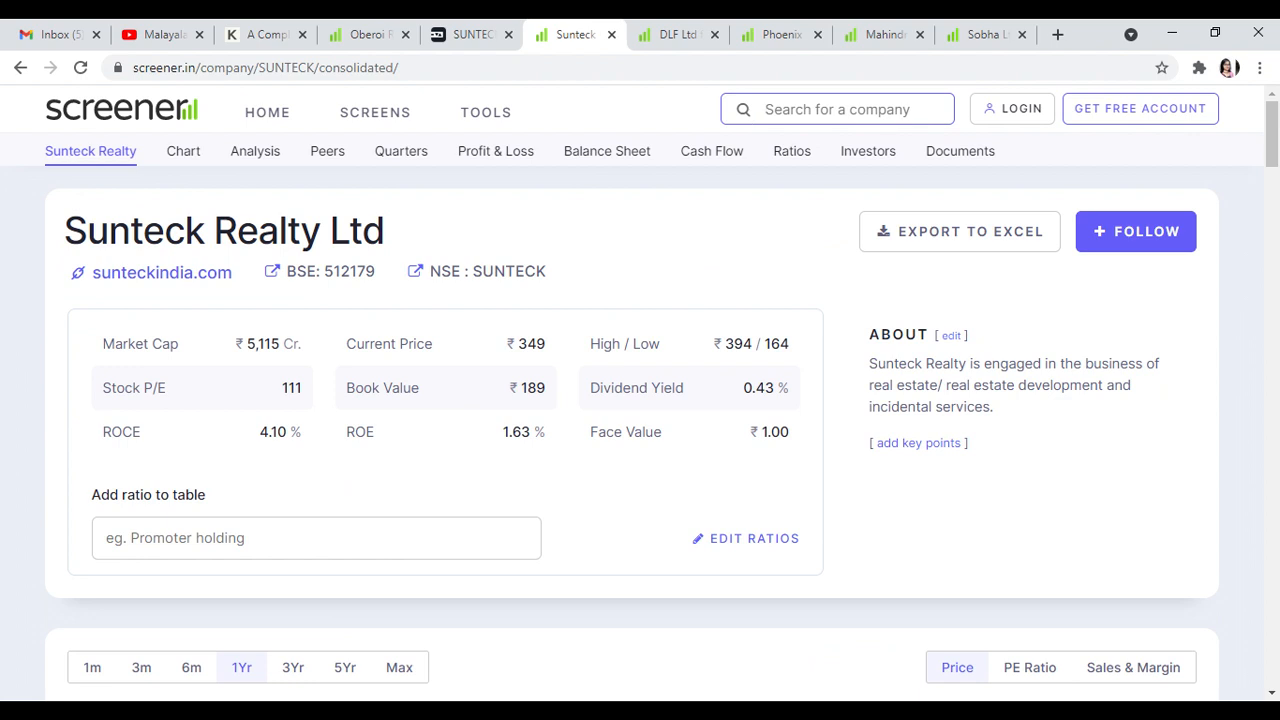
click(836, 108)
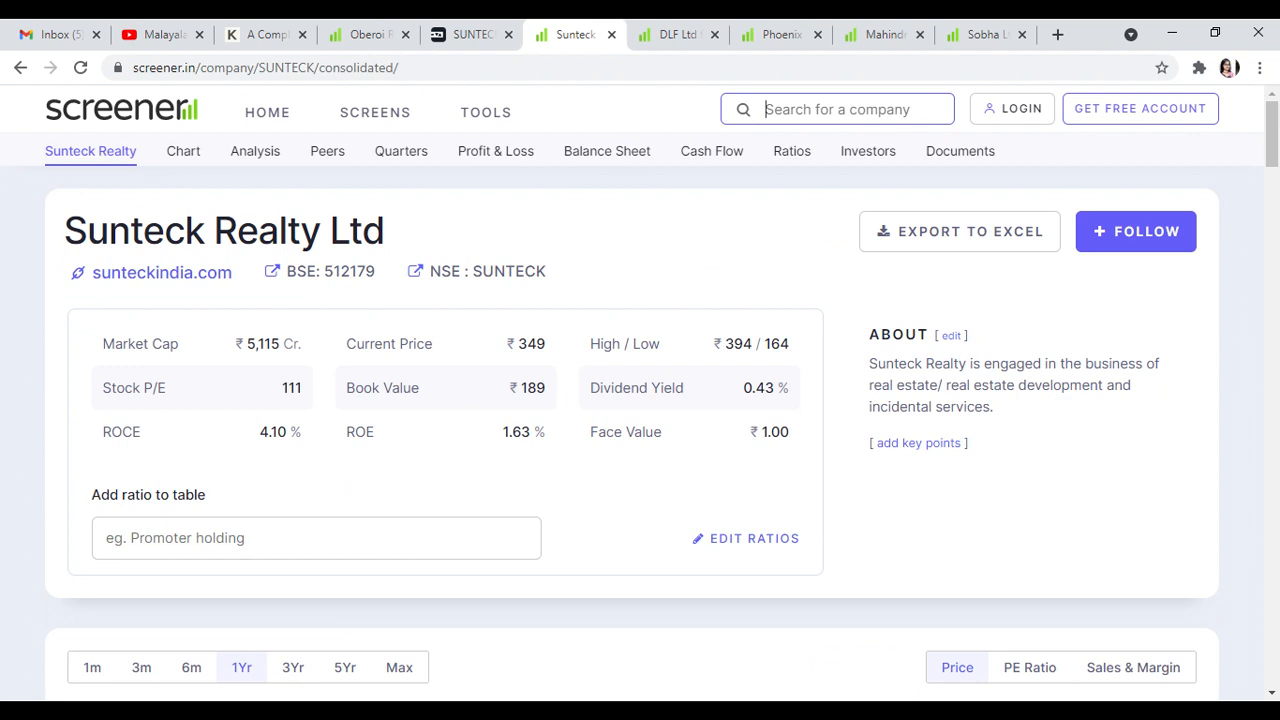
mouse_move(1140, 164)
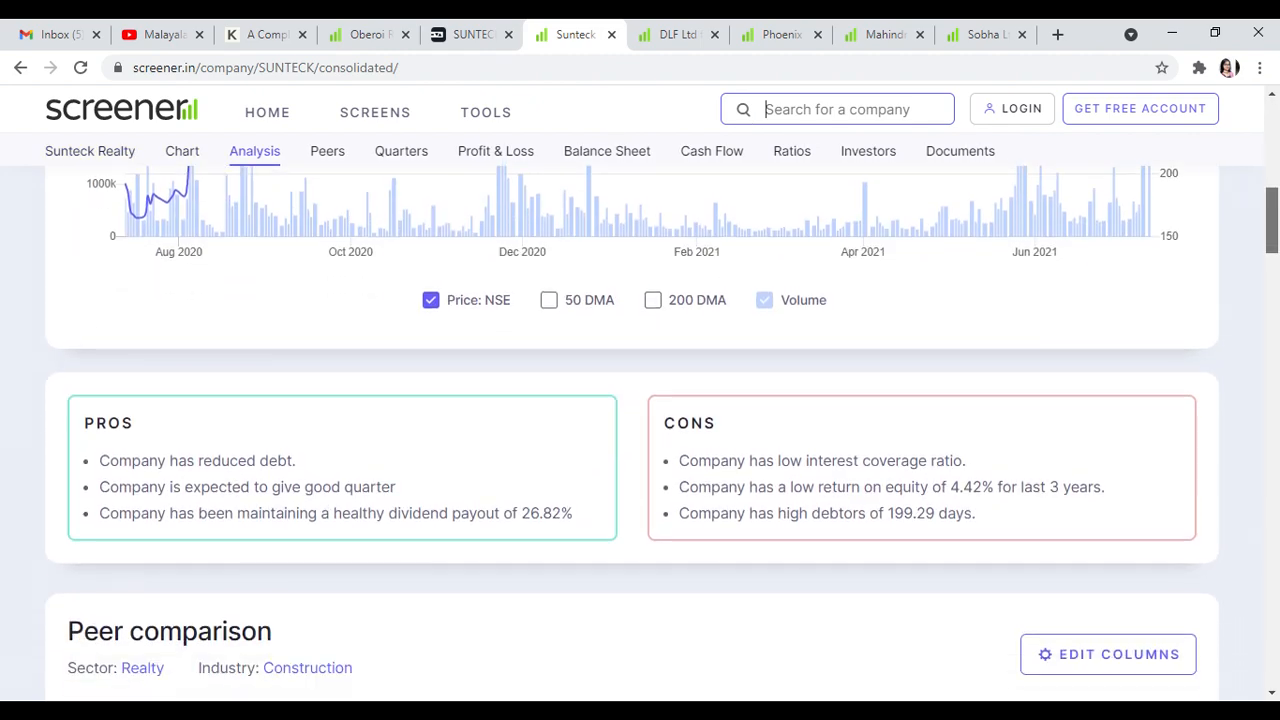
scroll(down, 3)
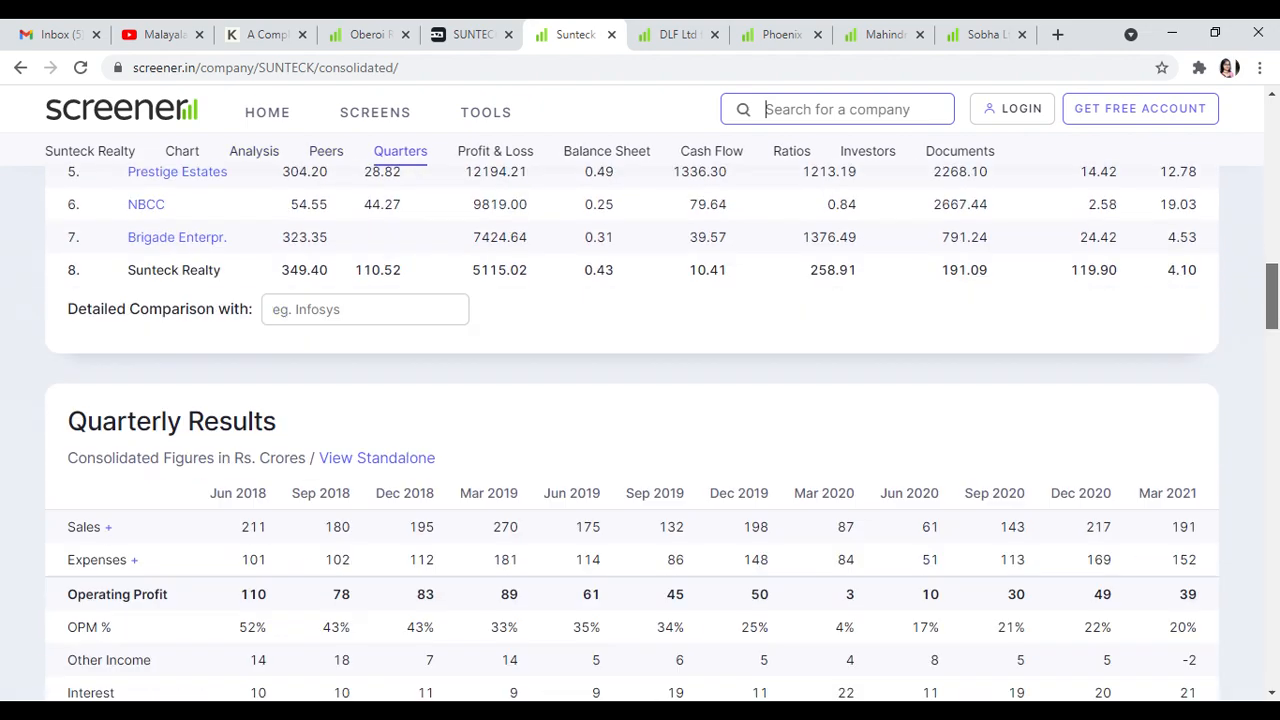
click(792, 152)
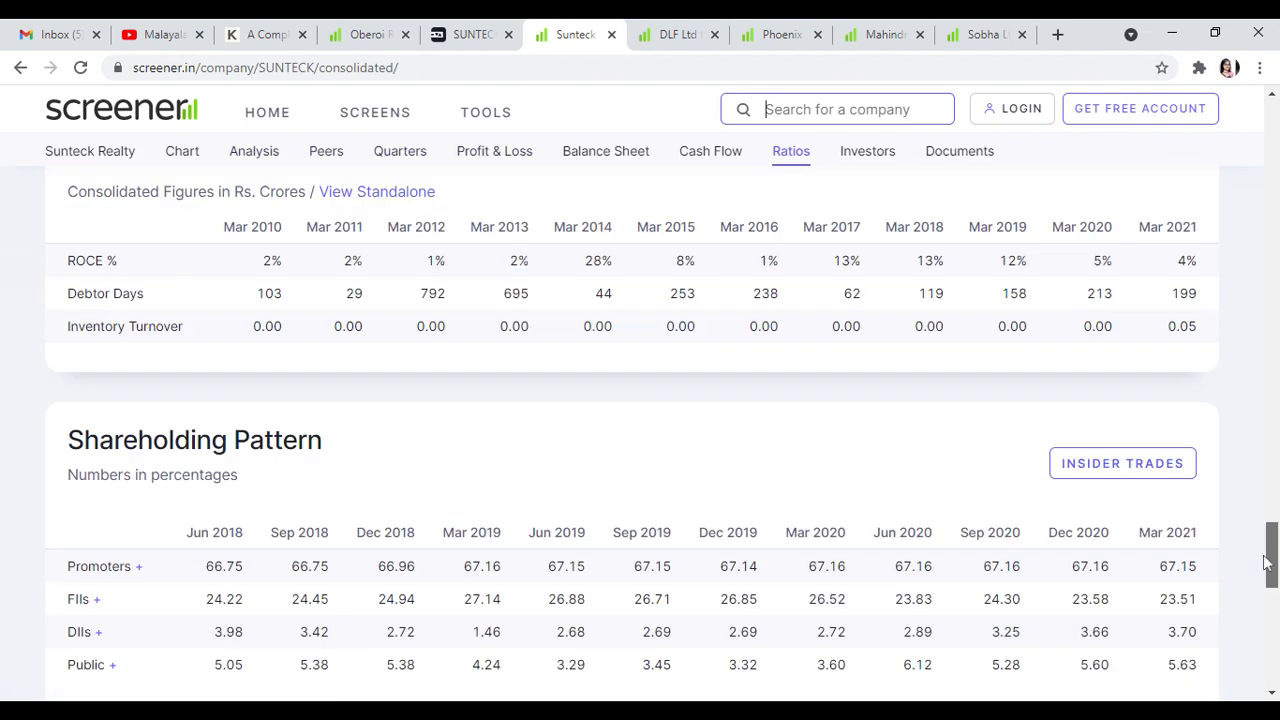
scroll(down, 3)
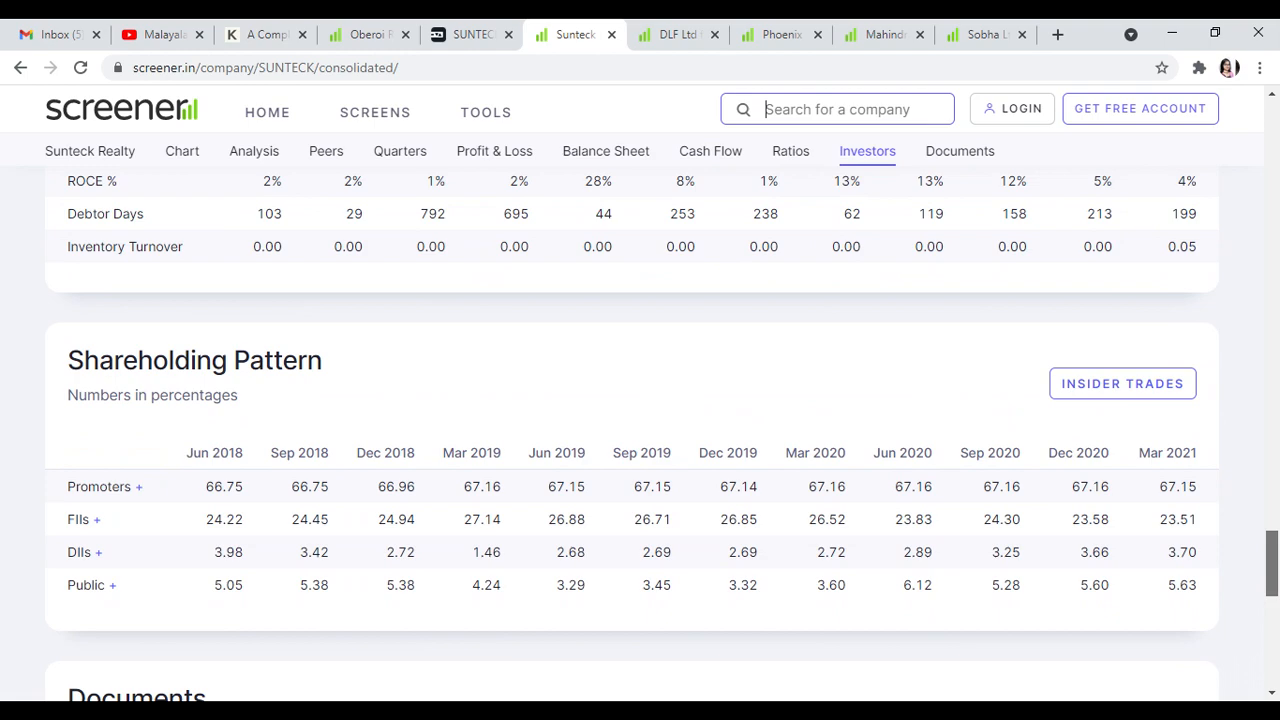
mouse_move(644, 104)
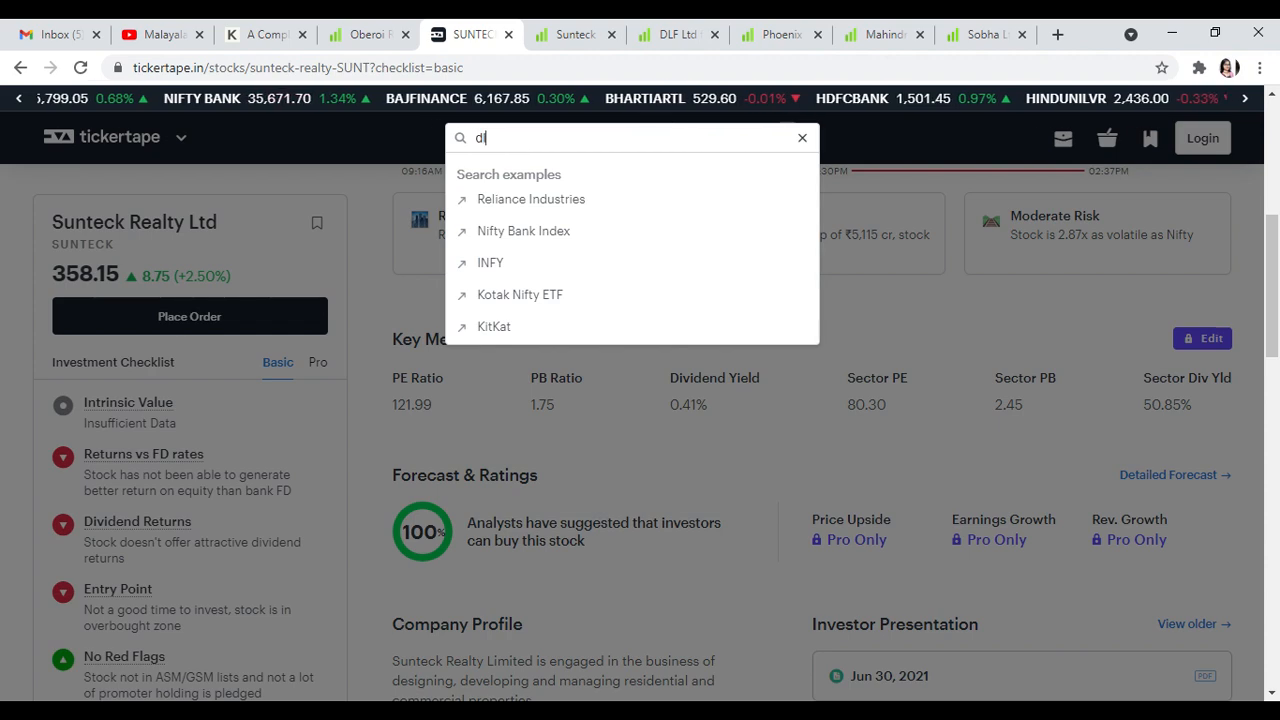
Search 'dlf' and load DLF Ltd's Tickertape page down to key metrics
text(lf)
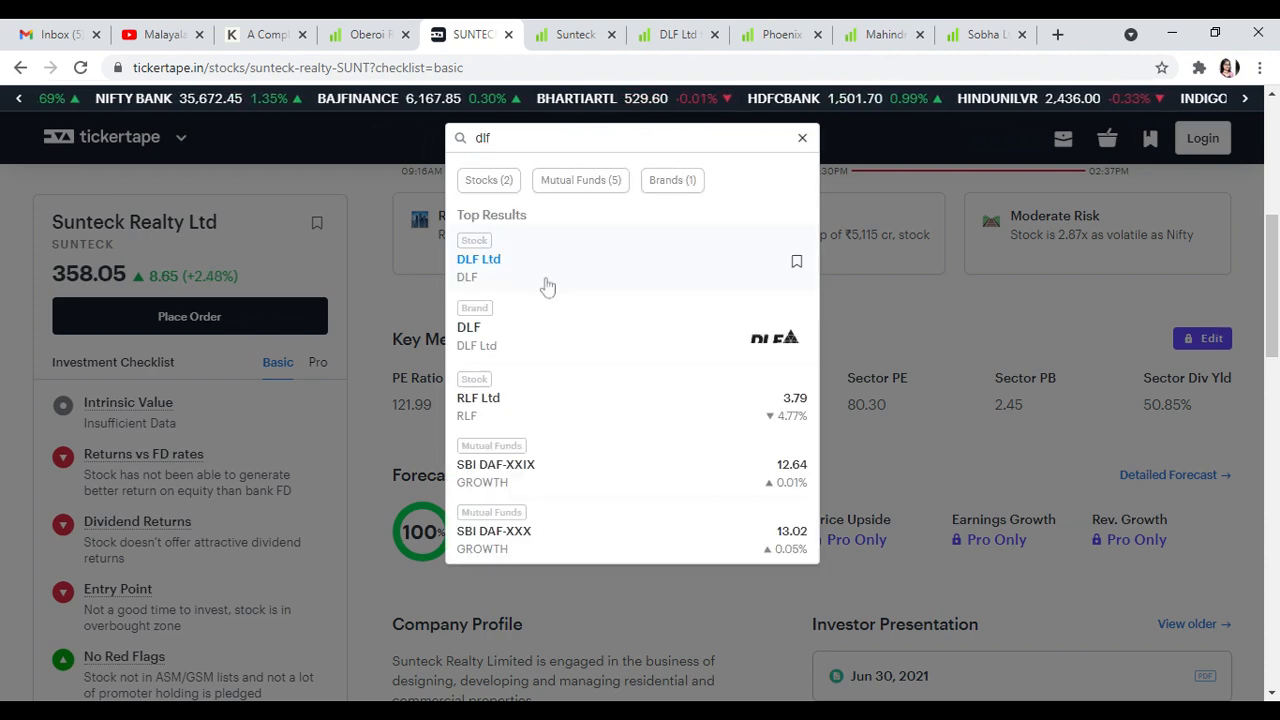
click(478, 260)
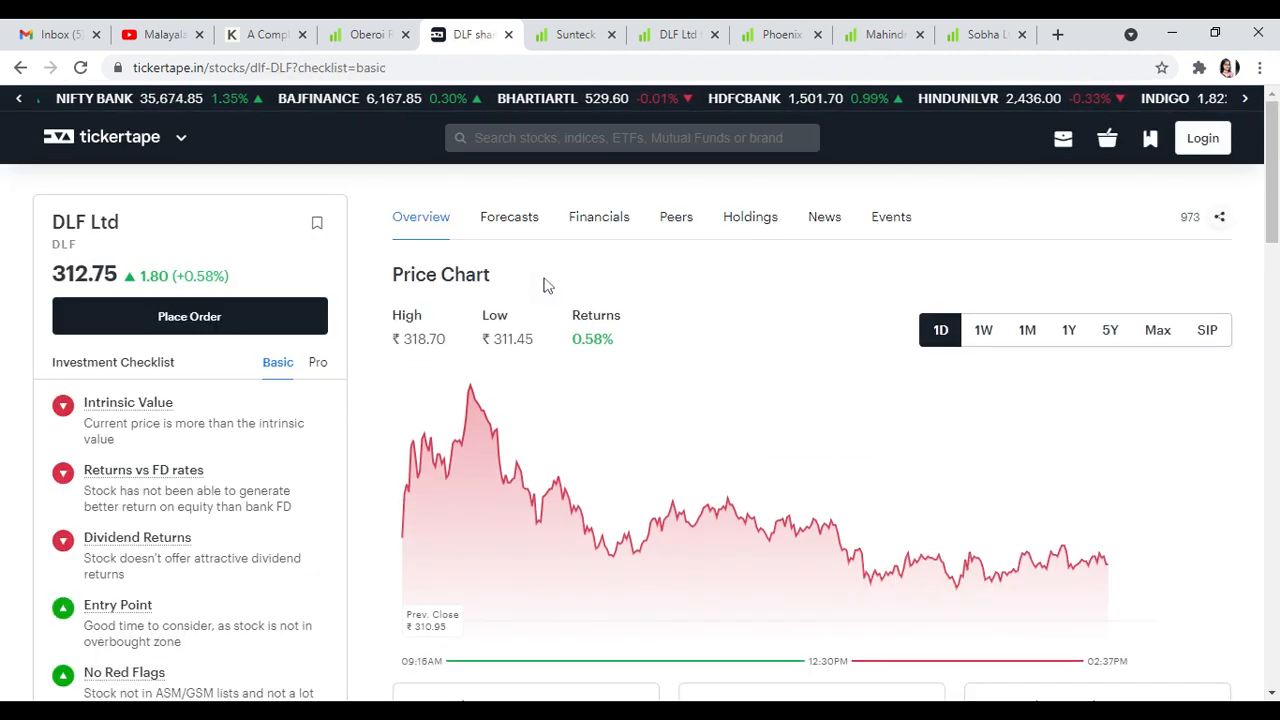
scroll(down, 3)
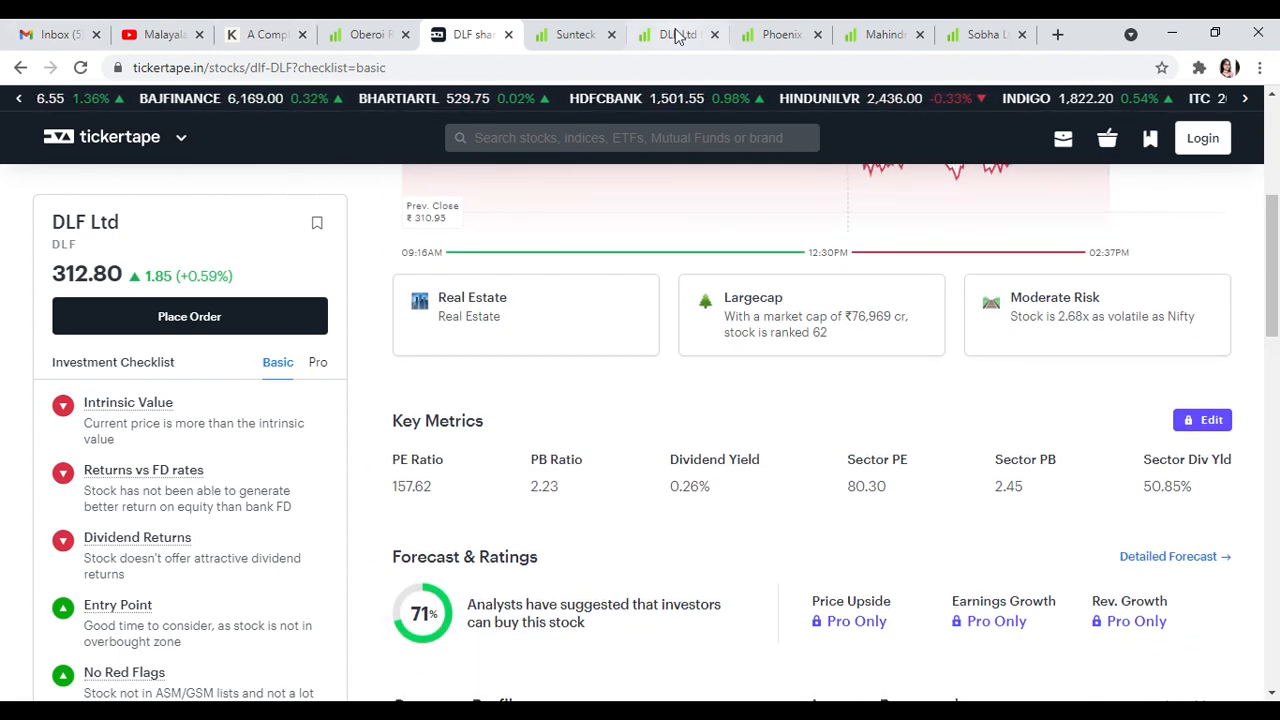
Review DLF on Screener.in through analysis, quarters and ratios, then return to Tickertape
click(678, 34)
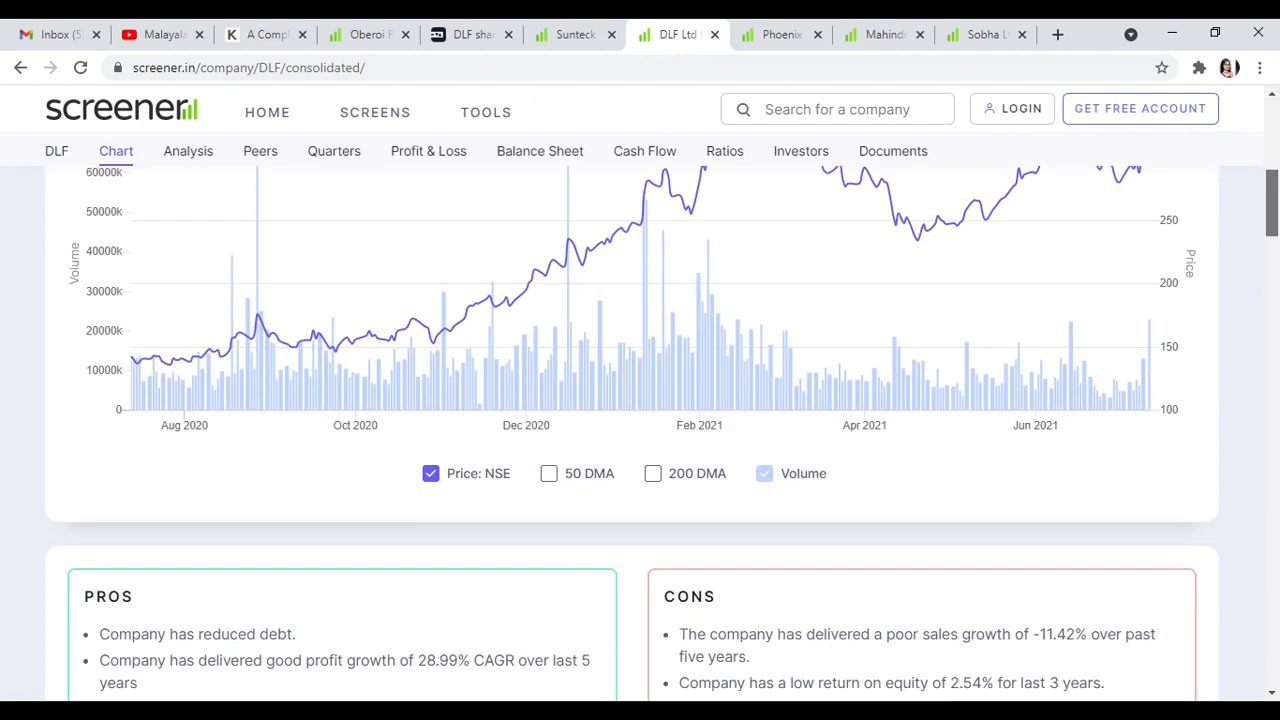
scroll(down, 3)
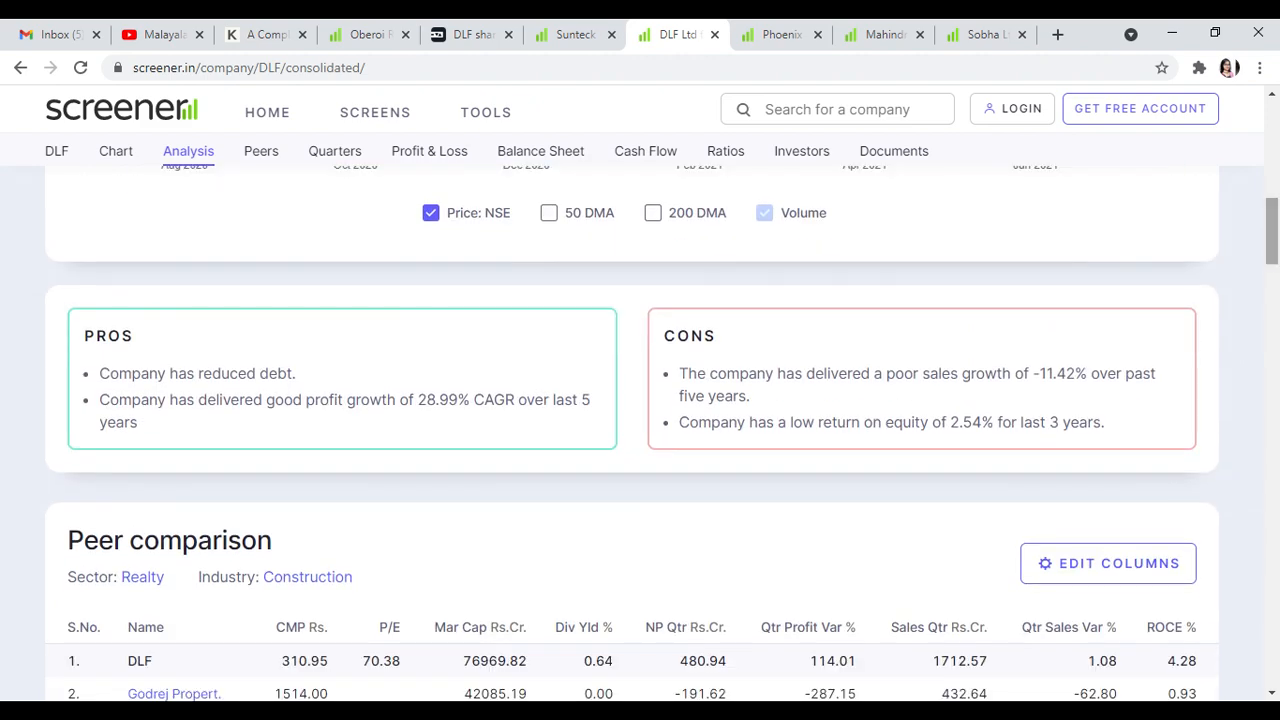
scroll(down, 3)
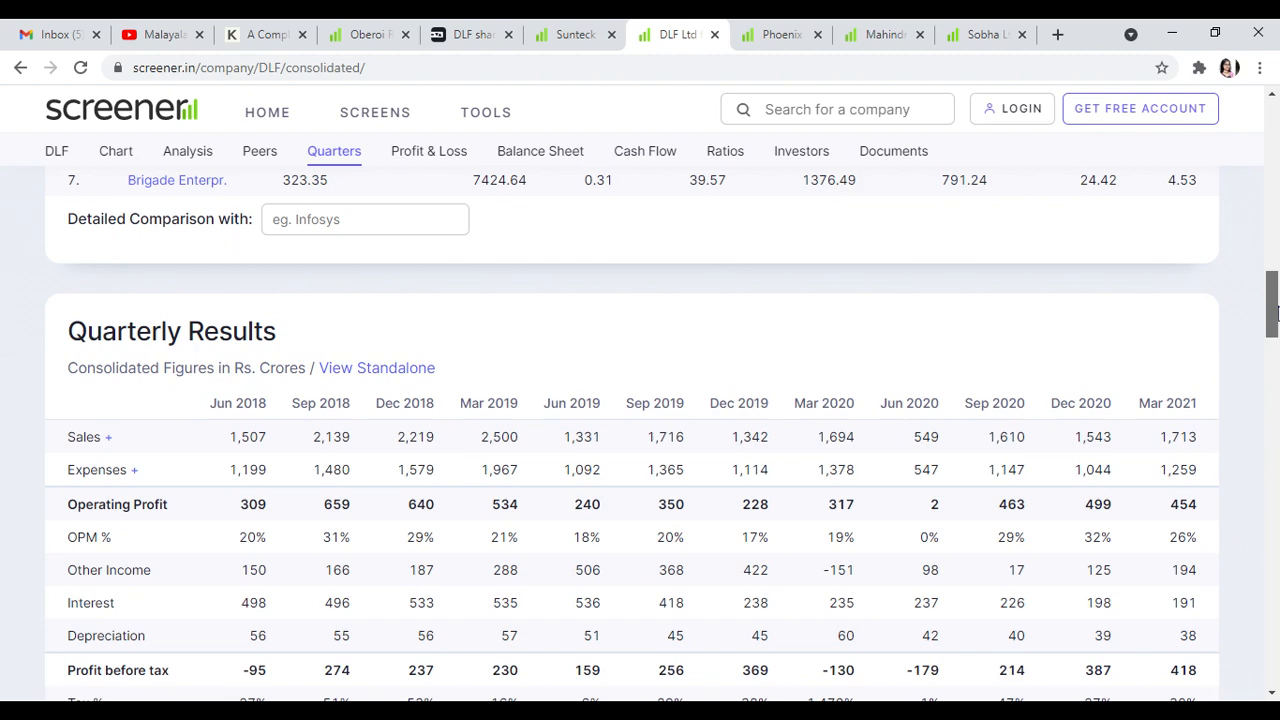
scroll(down, 3)
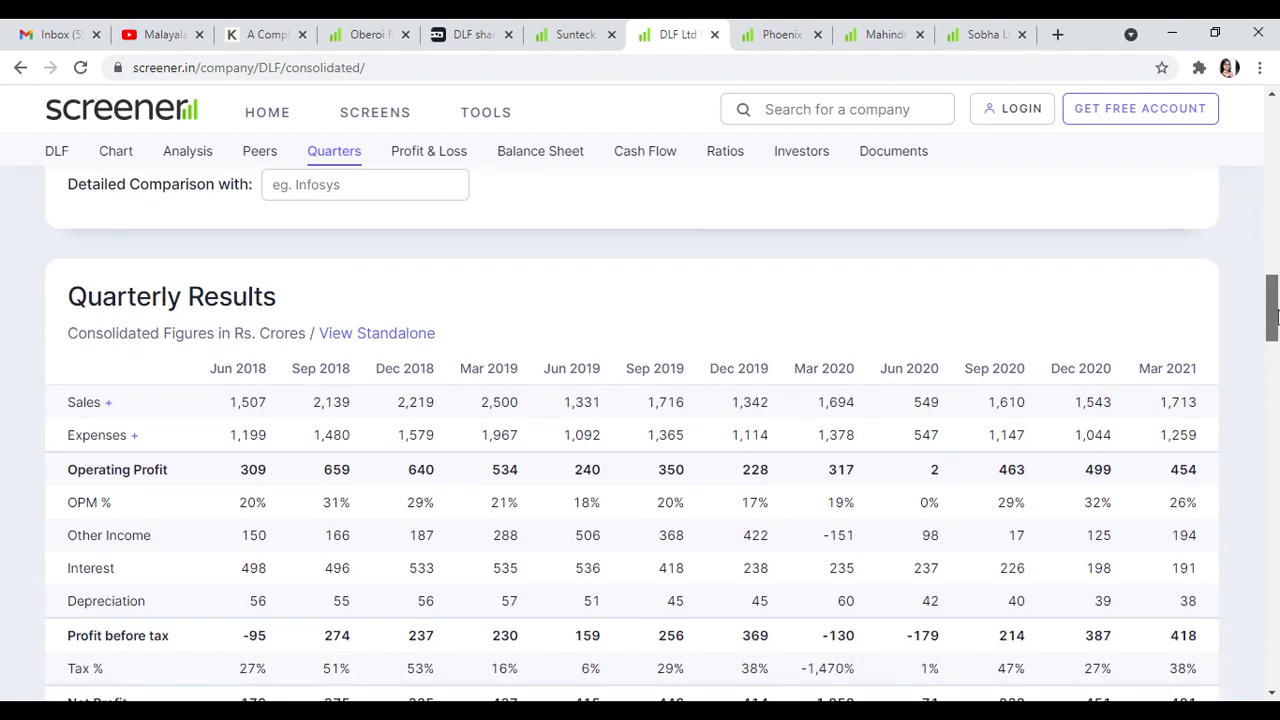
scroll(down, 3)
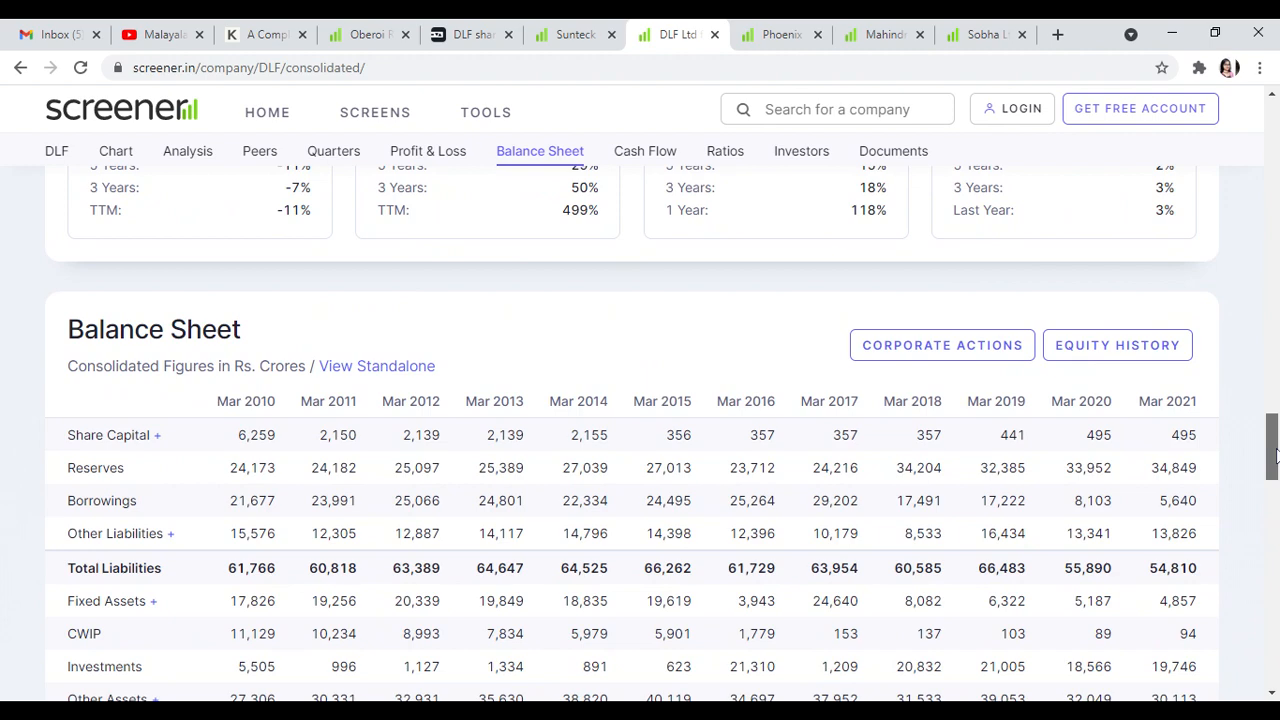
click(644, 152)
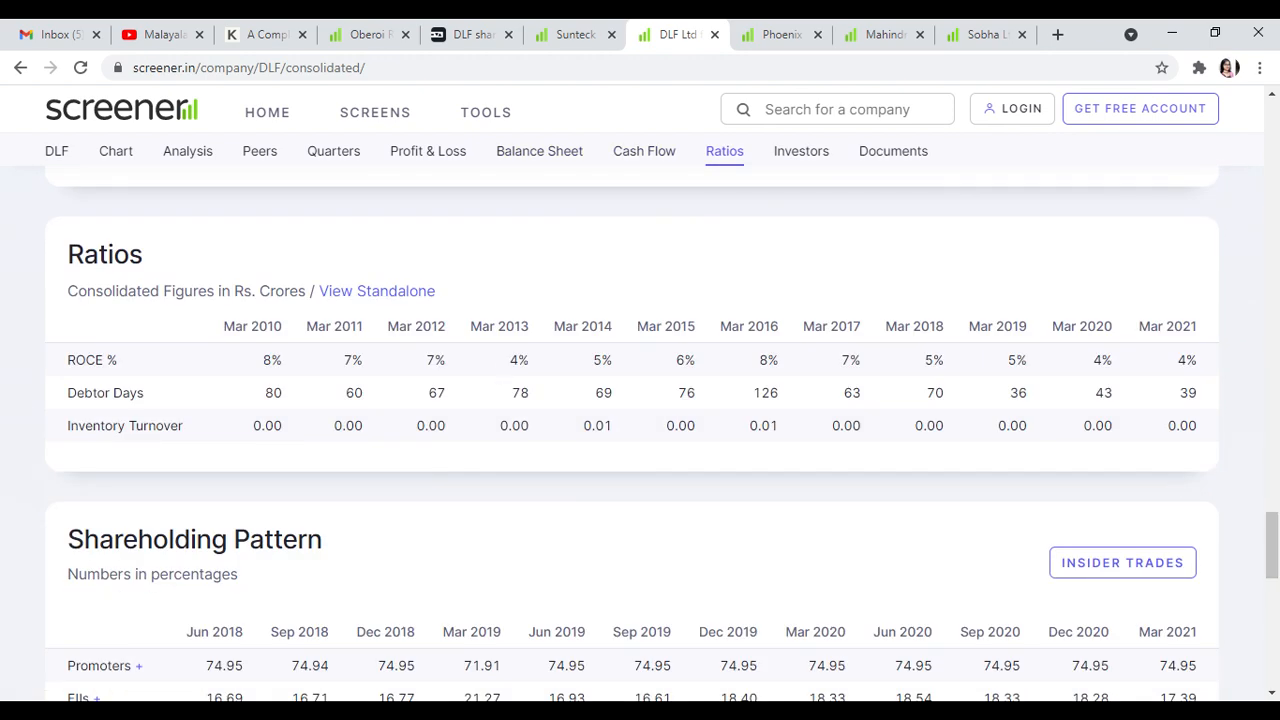
mouse_move(540, 344)
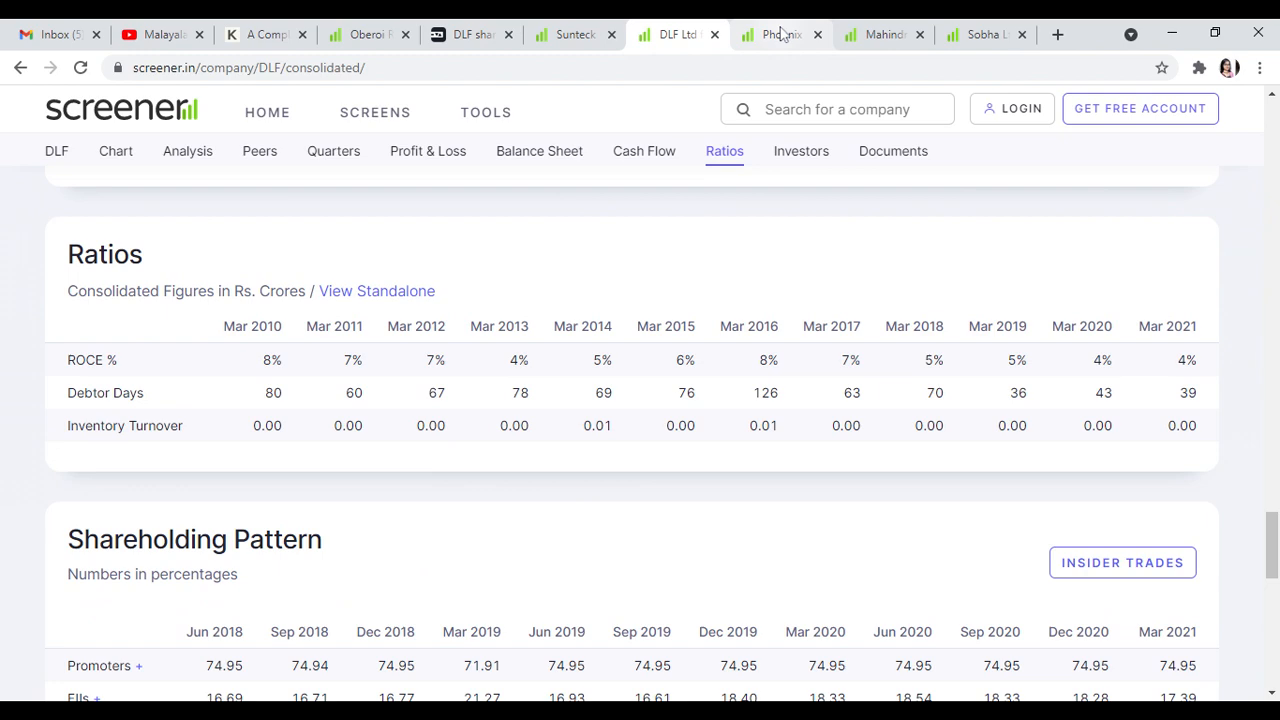
click(470, 34)
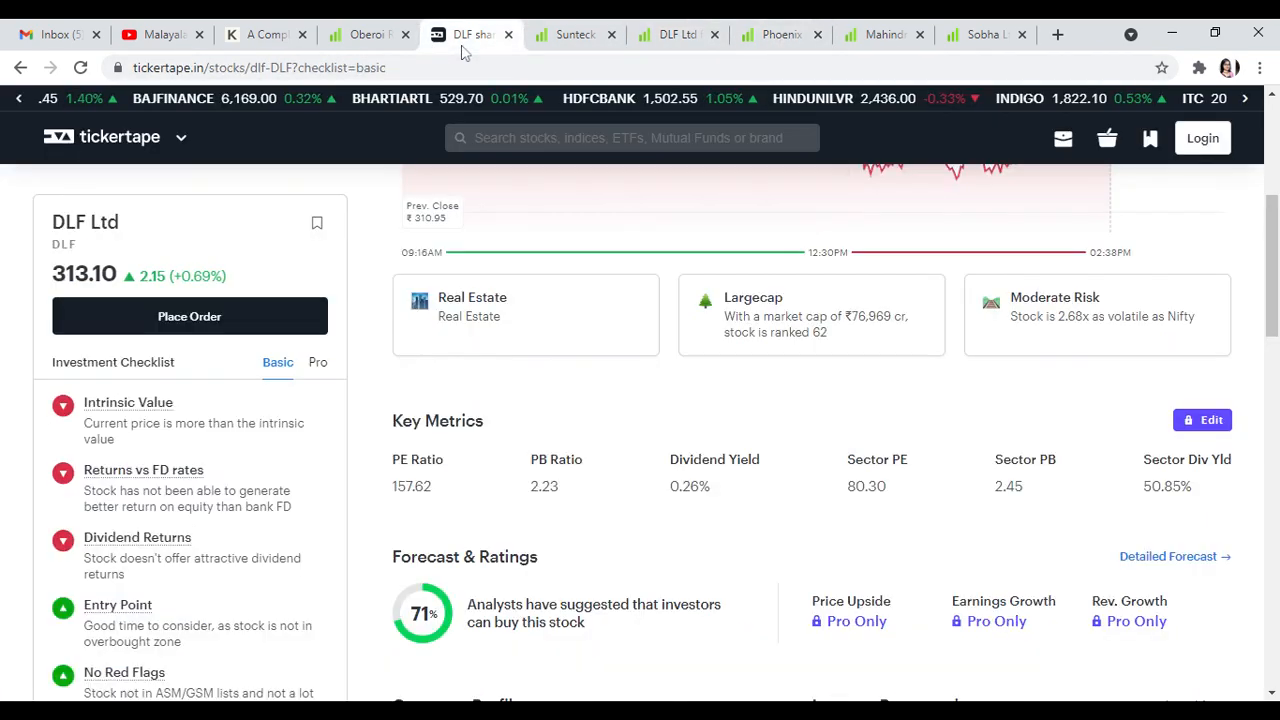
Search 'pho', review Phoenix Mills Ltd's key metrics, and bring up its Screener.in page
text(p)
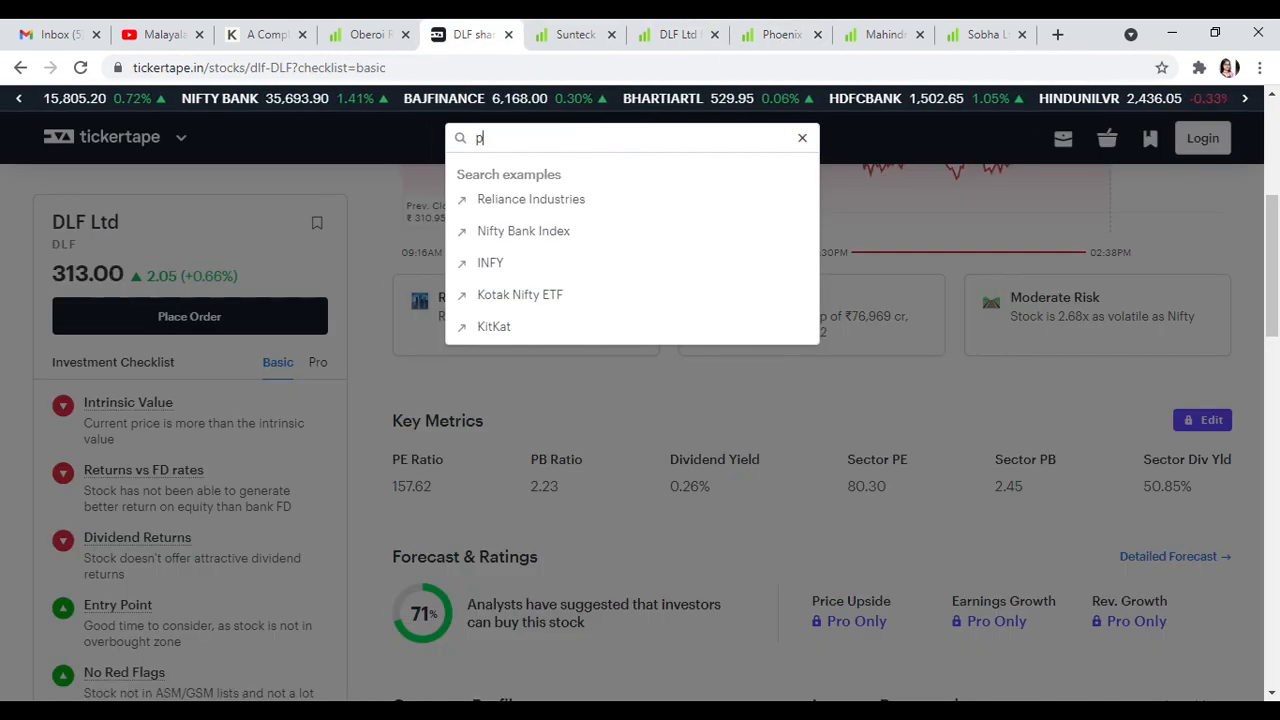
text(ho)
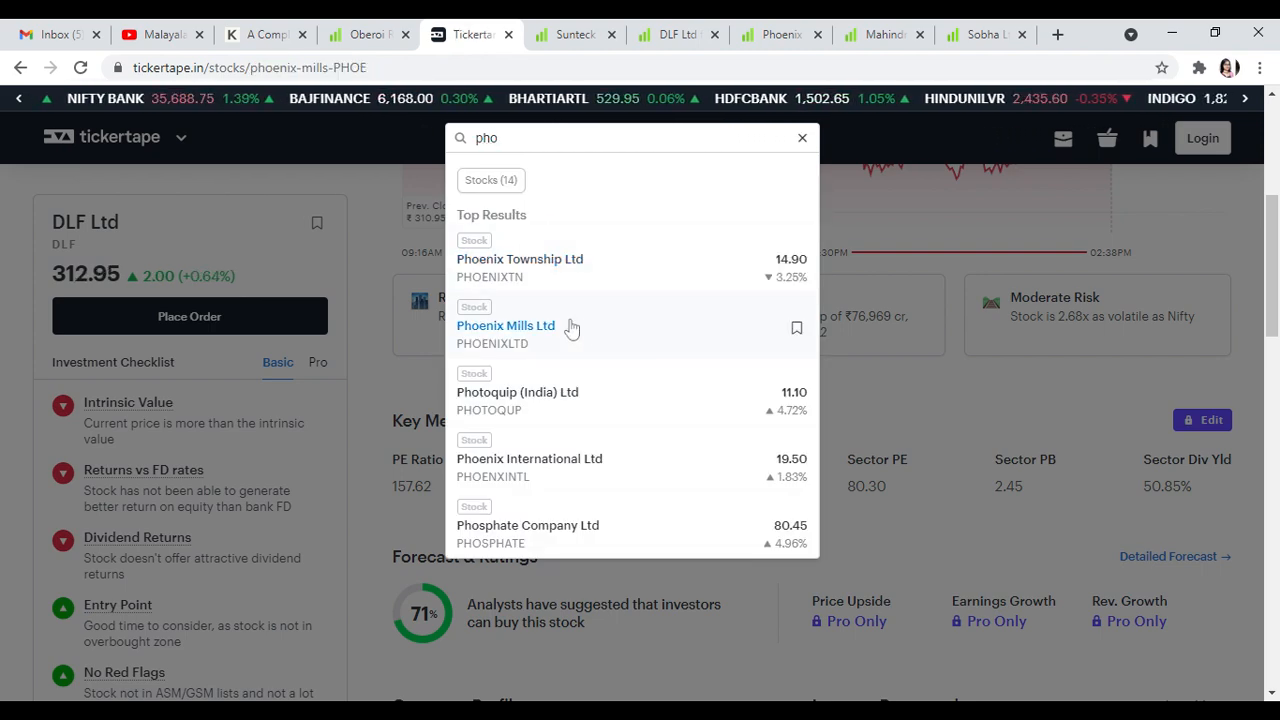
click(504, 324)
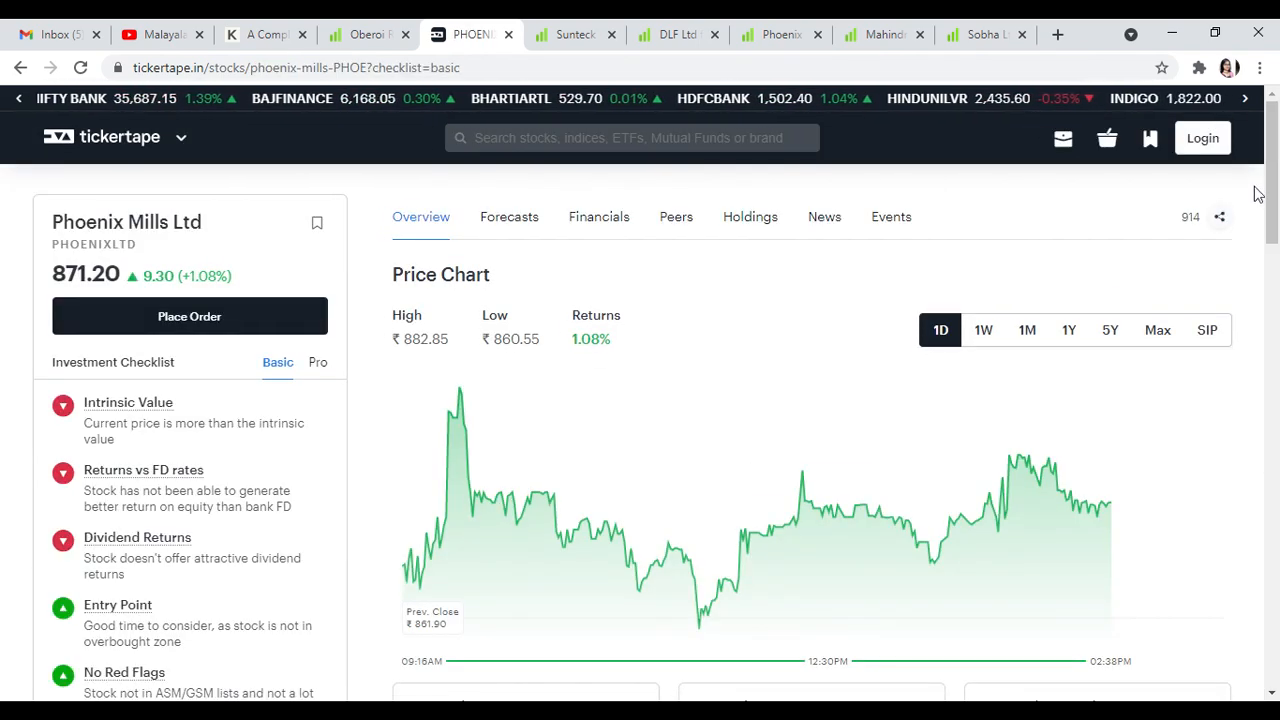
scroll(down, 3)
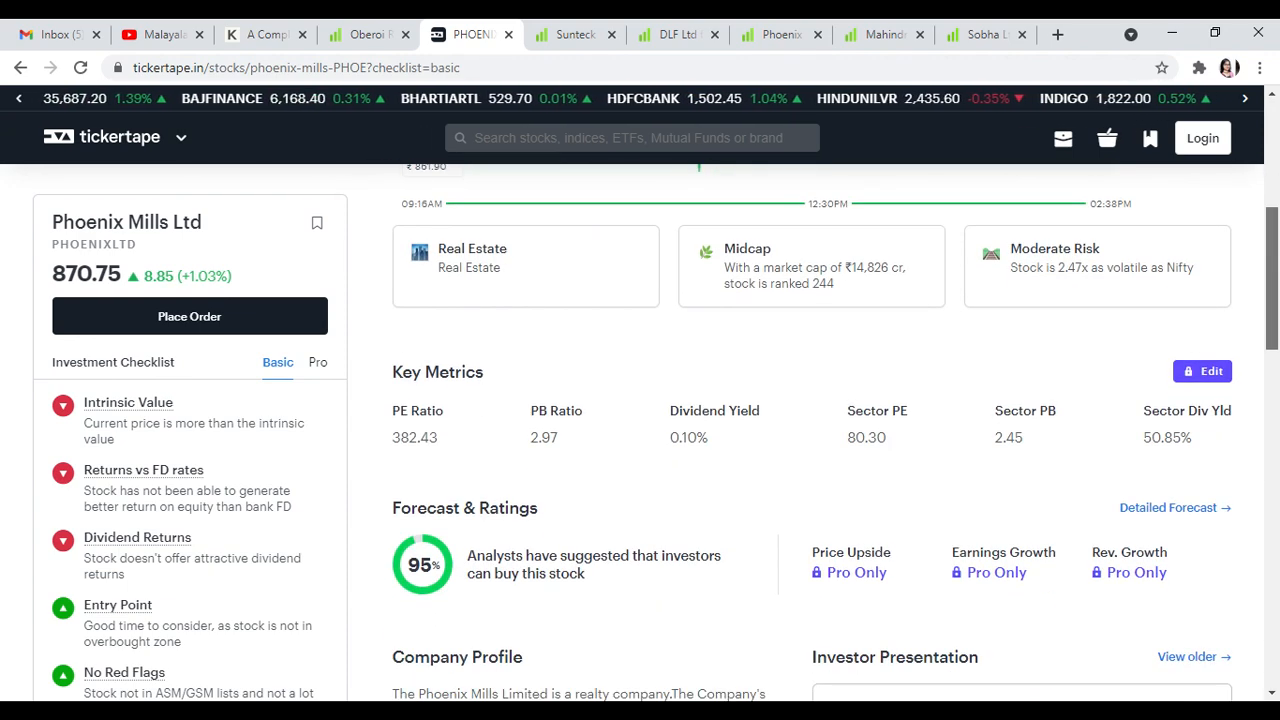
click(780, 34)
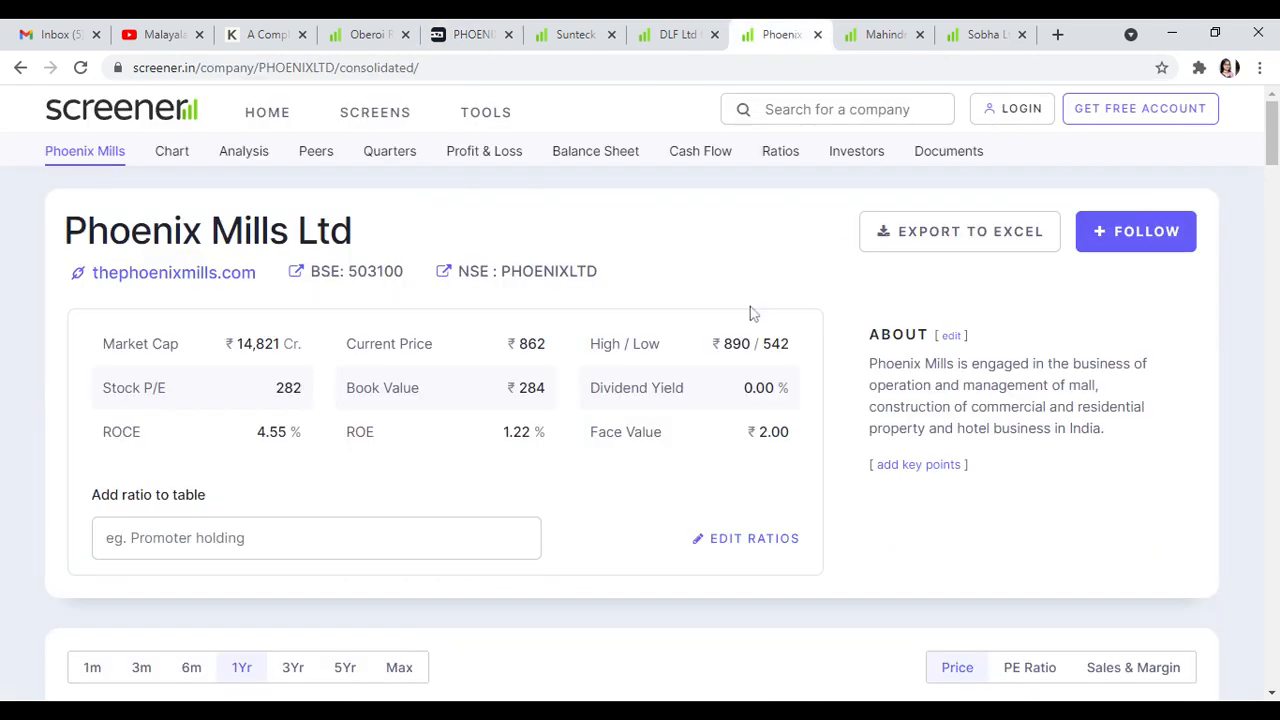
mouse_move(336, 418)
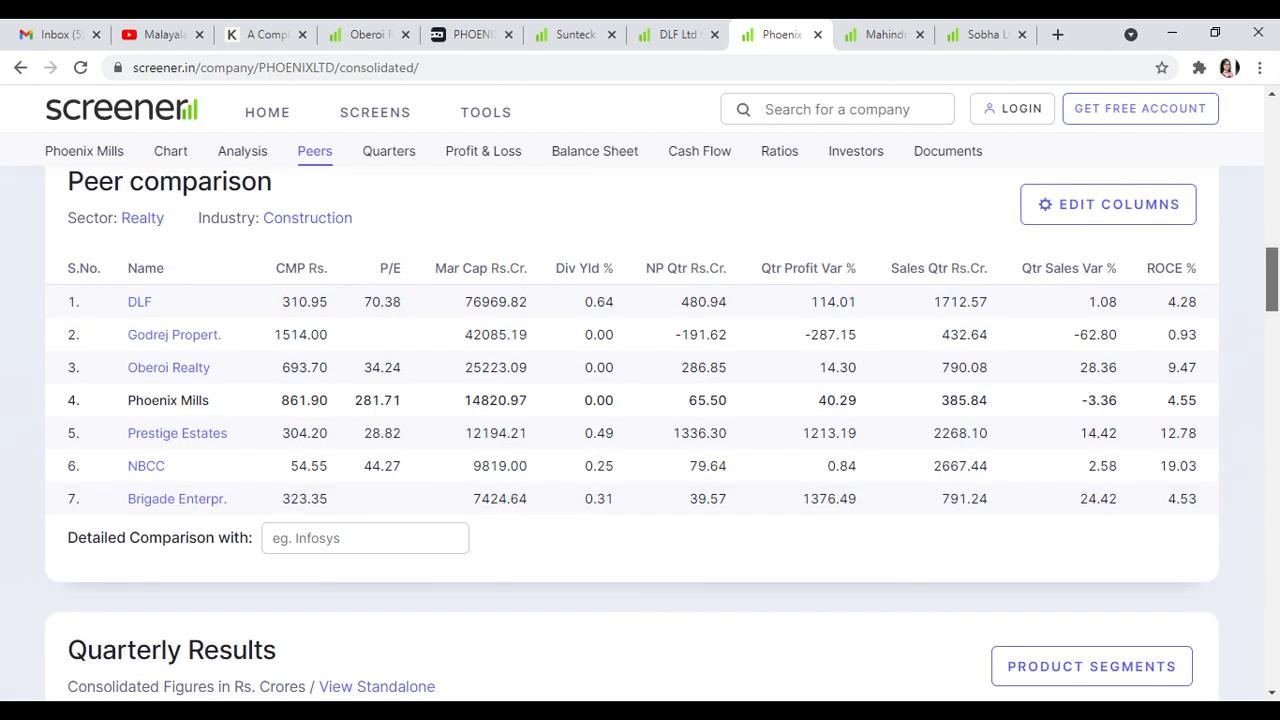
Review Phoenix Mills' quarterly results, balance sheet and cash flows, then return to Tickertape search
click(388, 152)
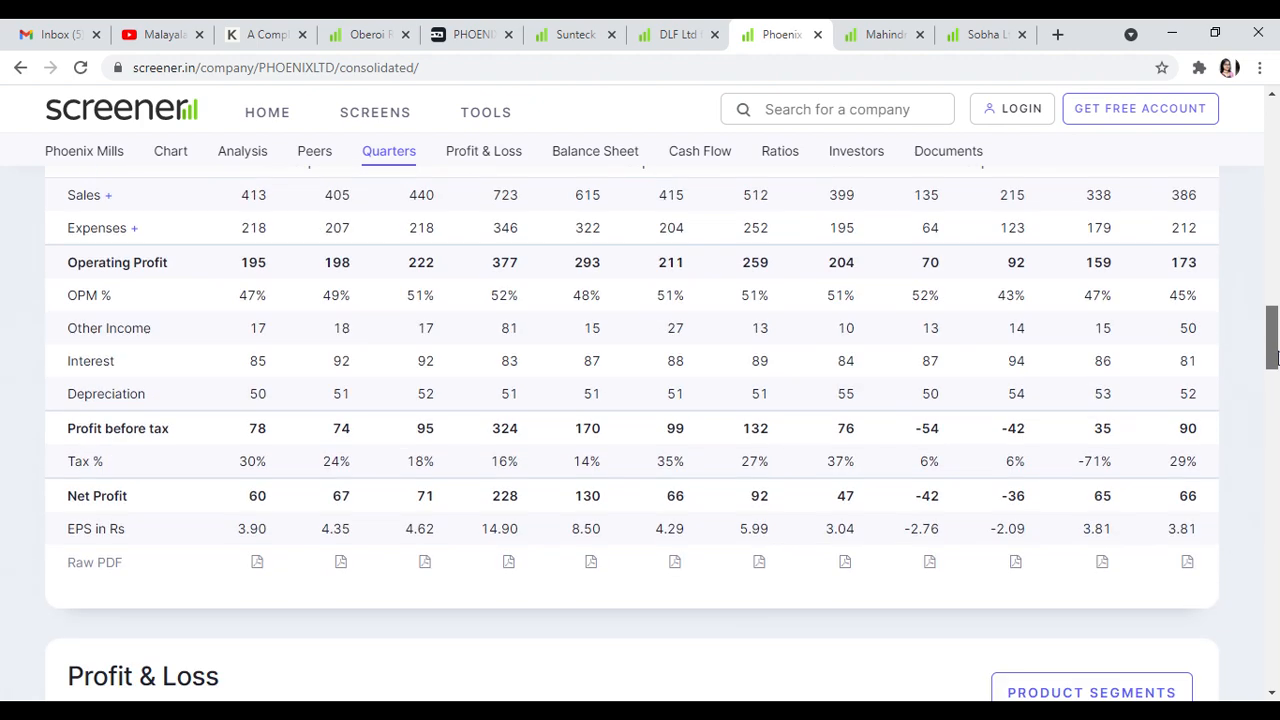
click(594, 152)
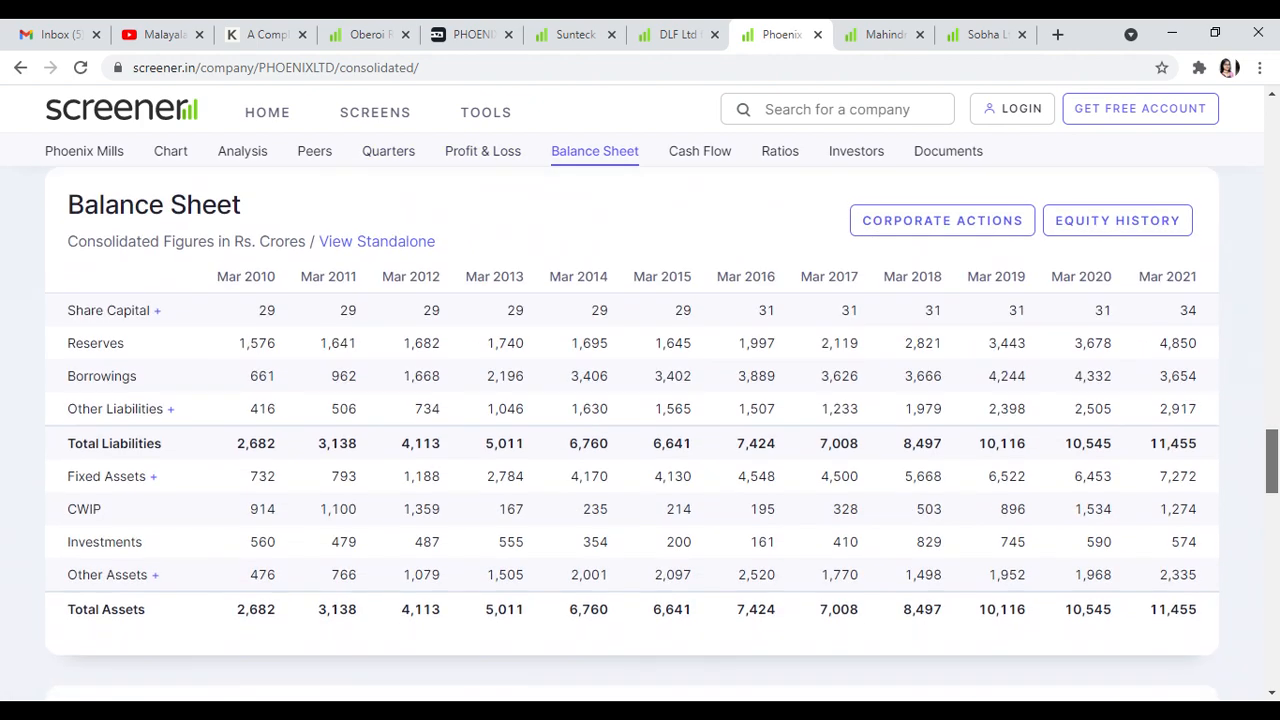
scroll(down, 3)
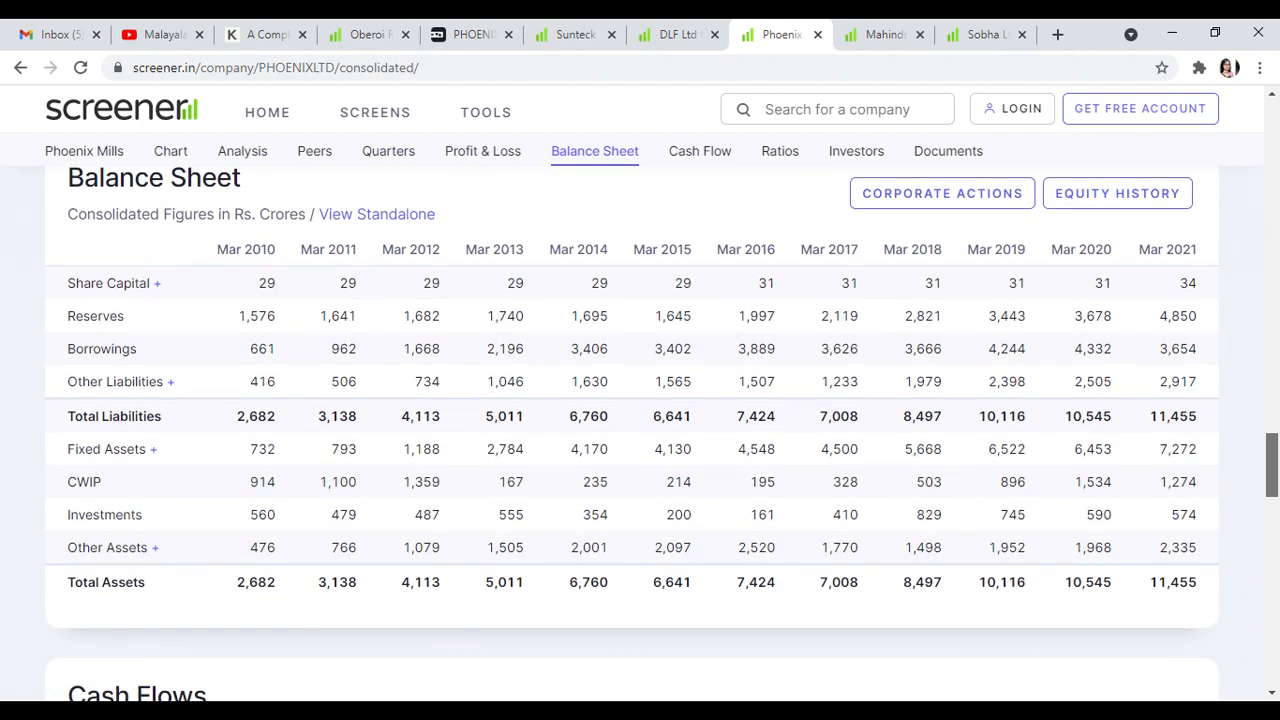
click(700, 152)
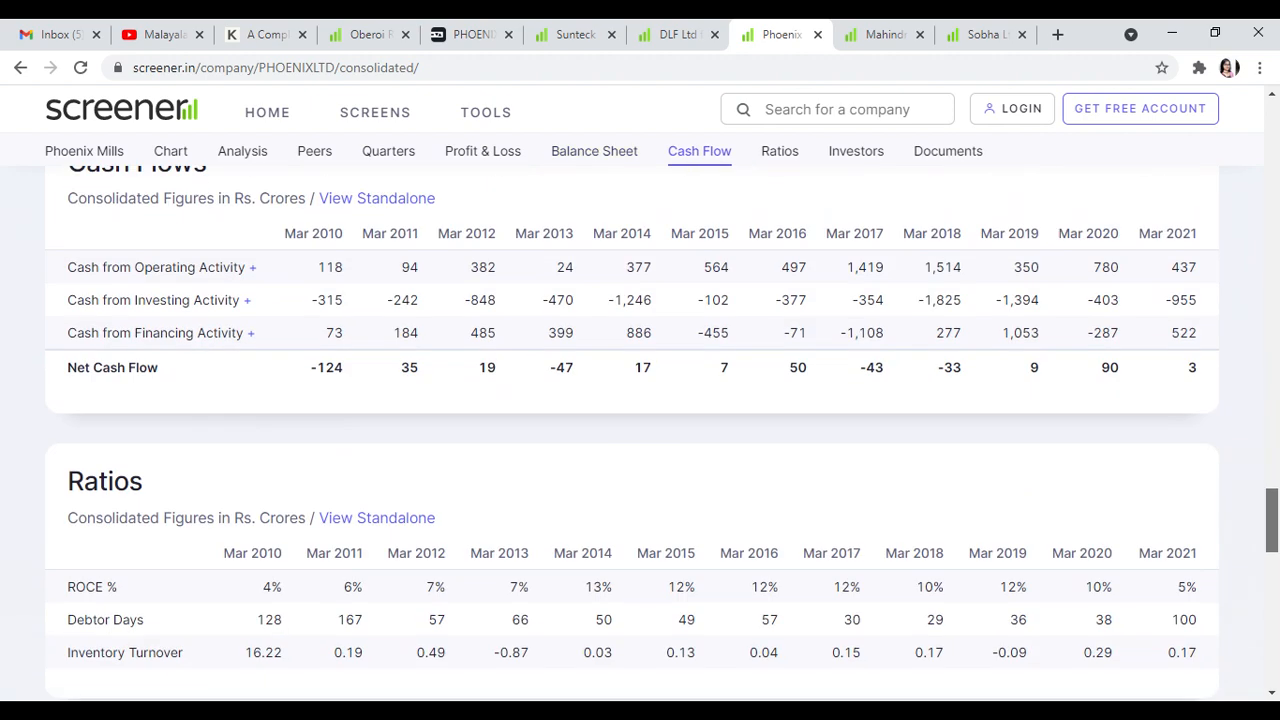
scroll(down, 3)
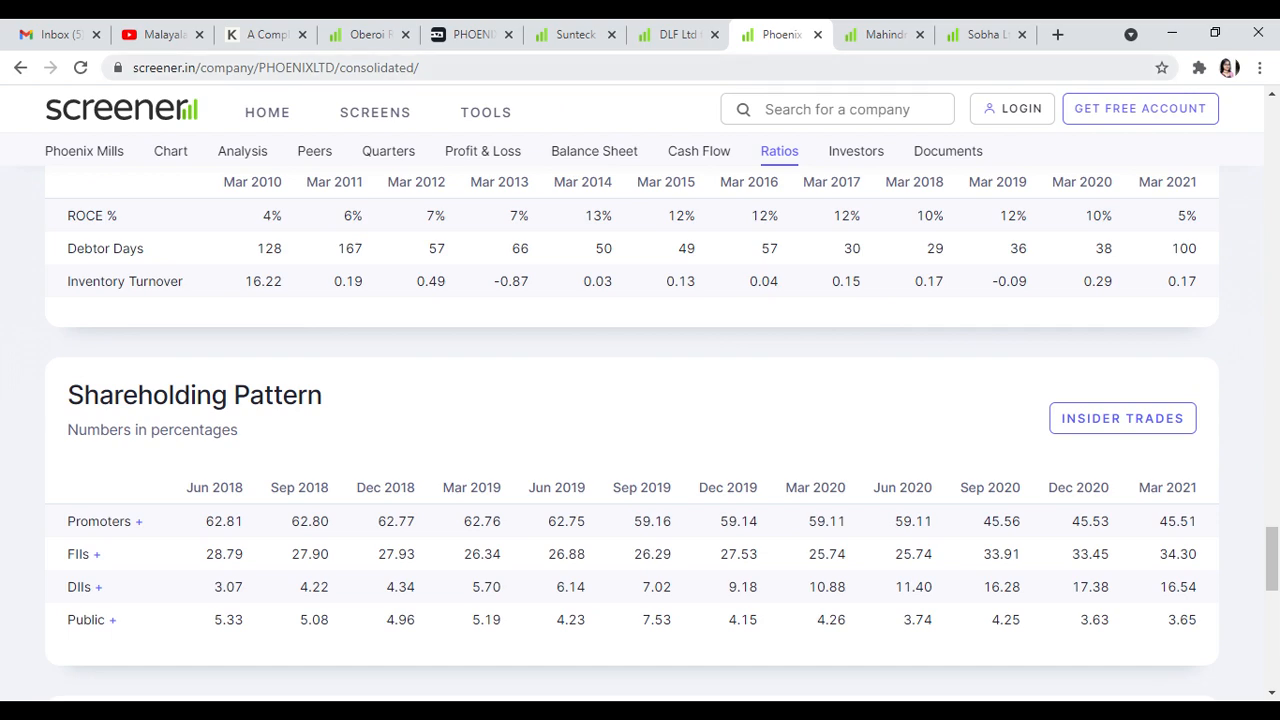
click(470, 34)
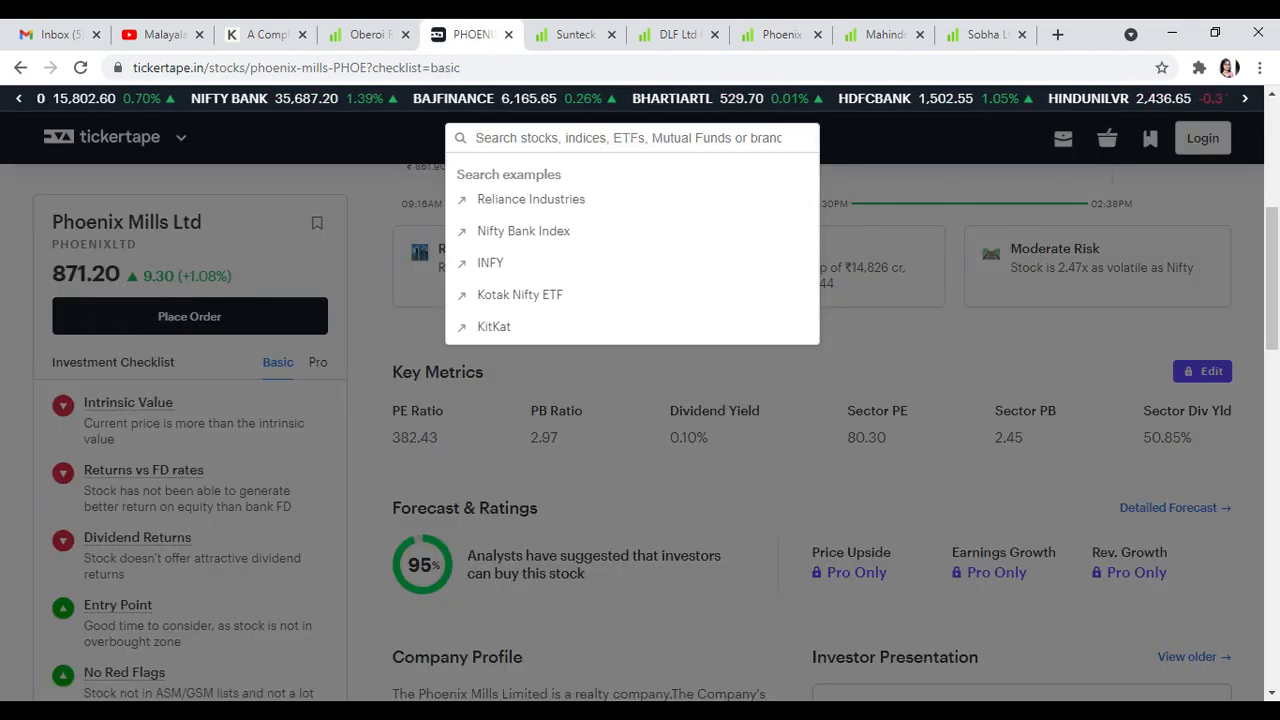
Search 'mahin' and load Mahindra Lifespace Developers Ltd's page down to key metrics
text(mahindra li)
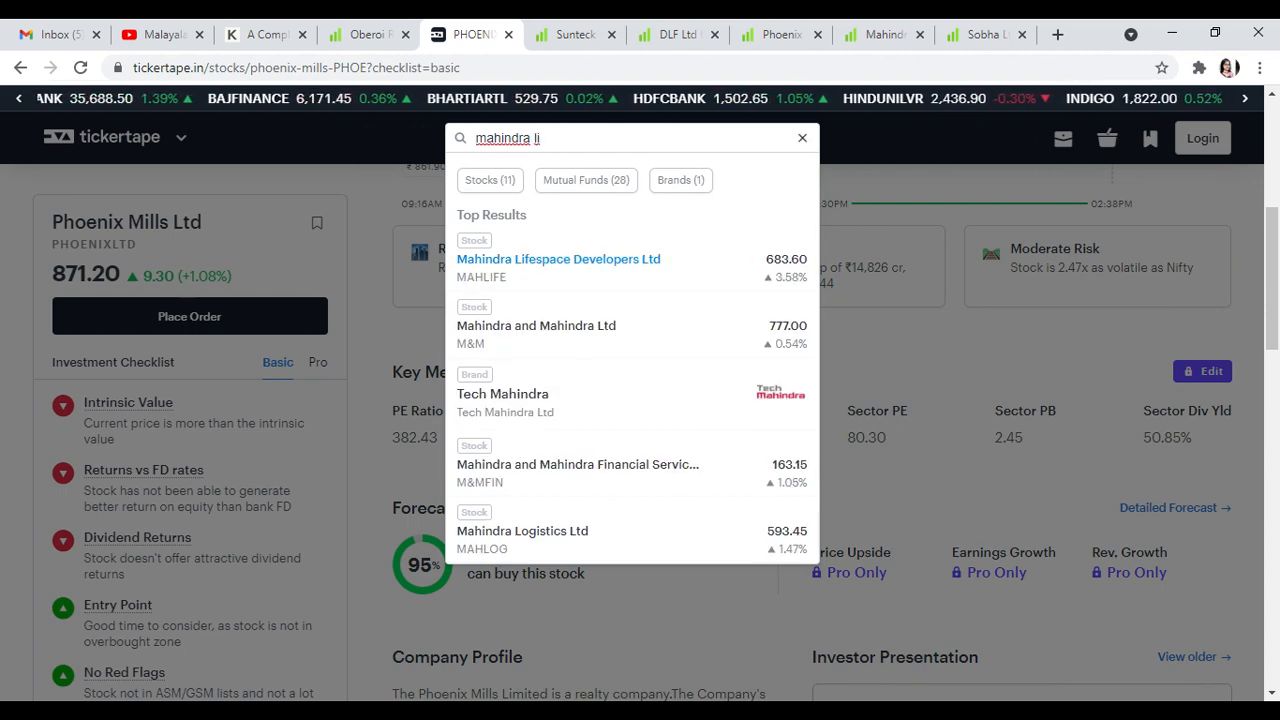
click(558, 260)
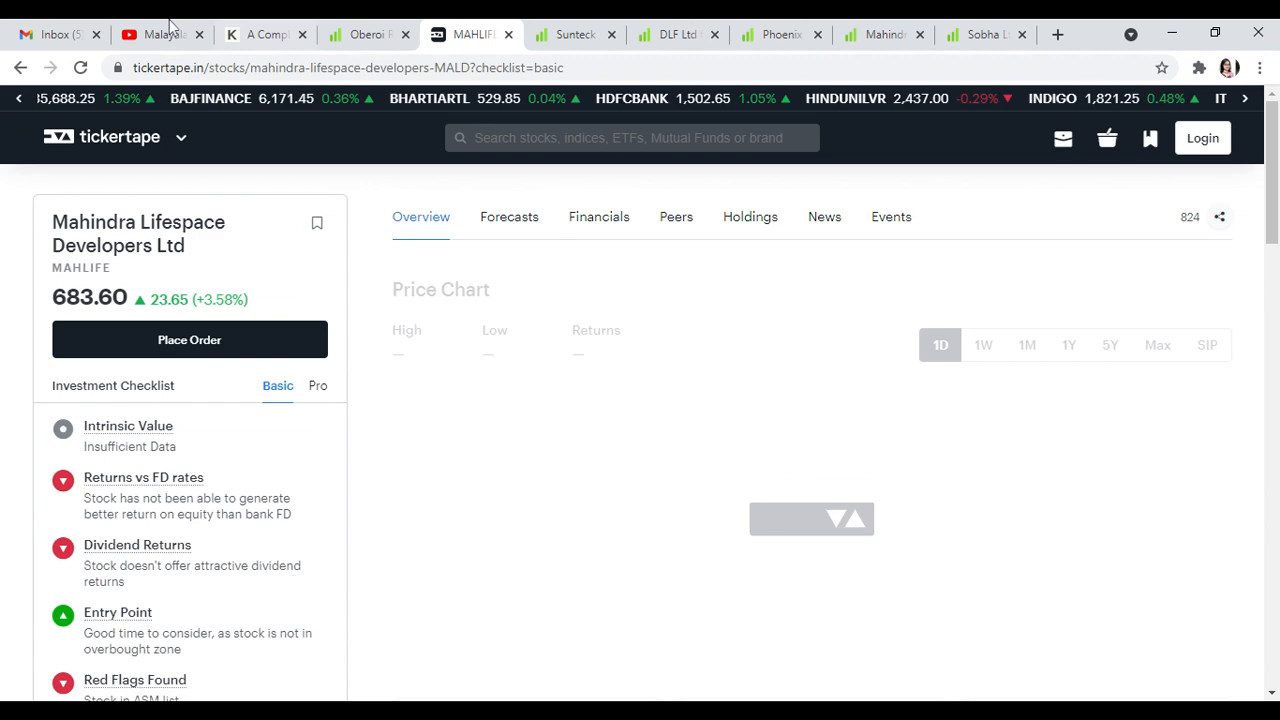
scroll(down, 3)
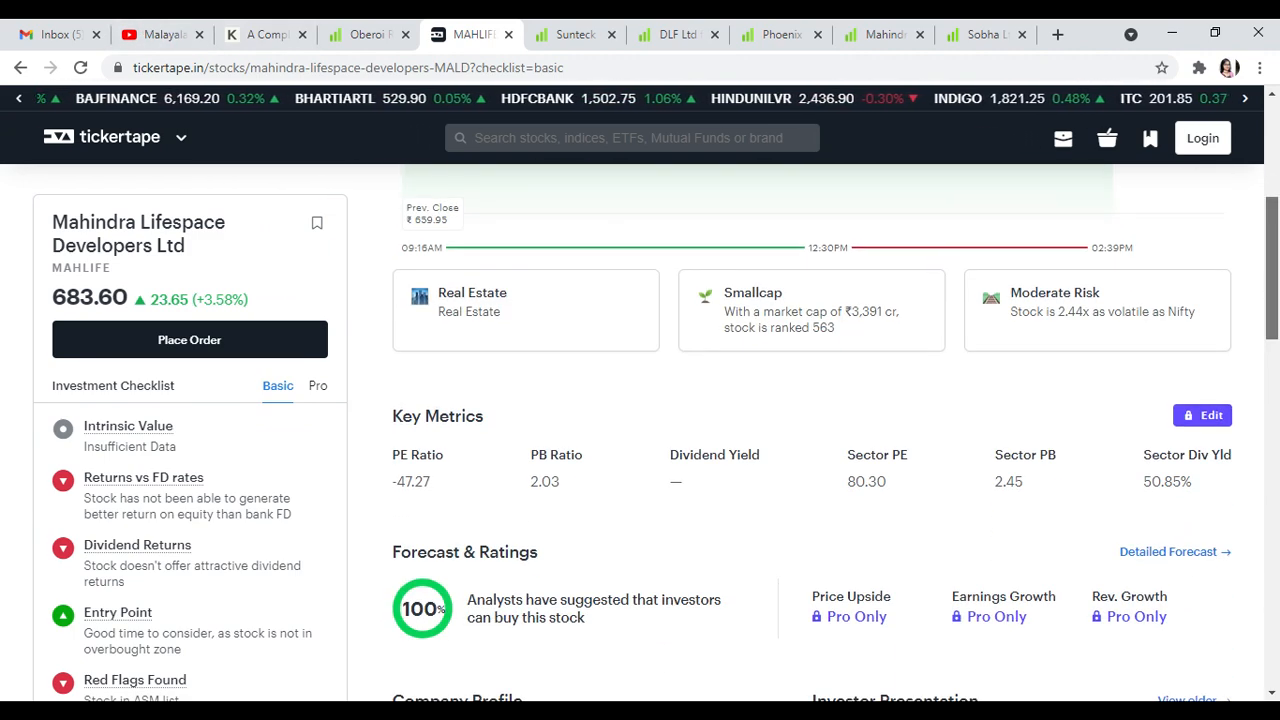
Review Mahindra Lifespace's overview, peer comparison and Profit & Loss table on Screener.in
click(880, 34)
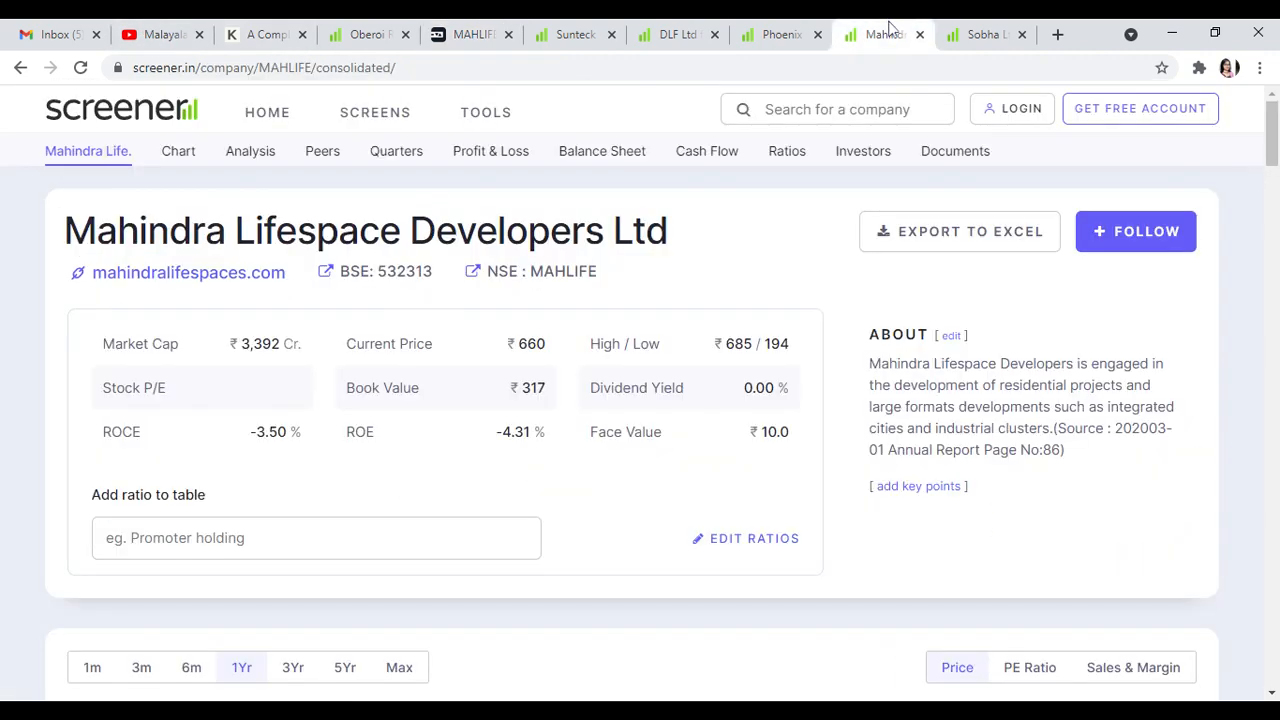
mouse_move(264, 456)
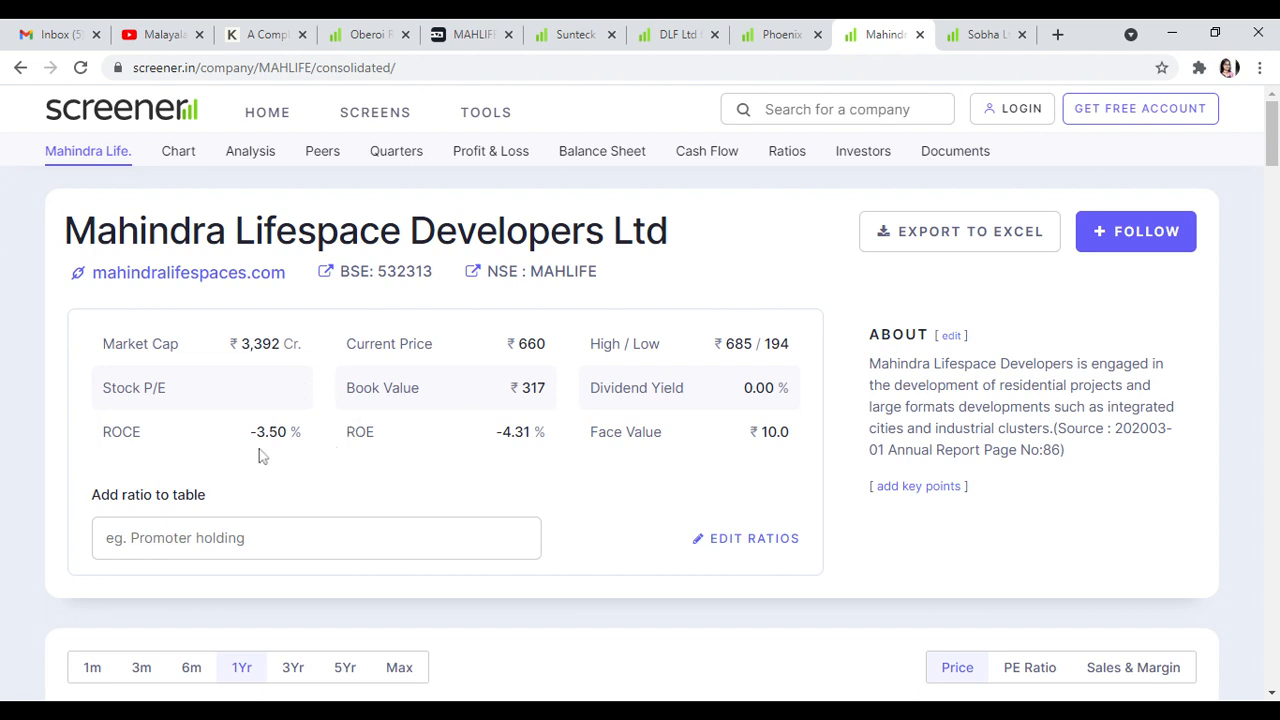
mouse_move(450, 444)
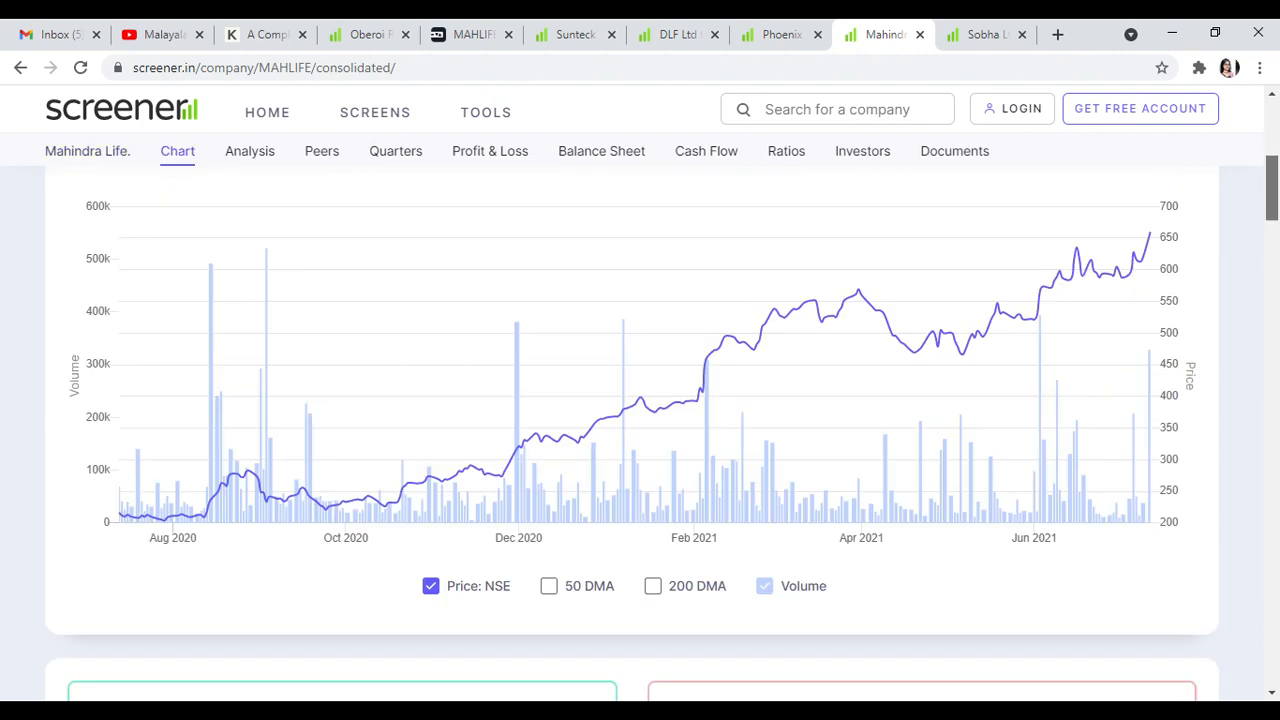
click(248, 152)
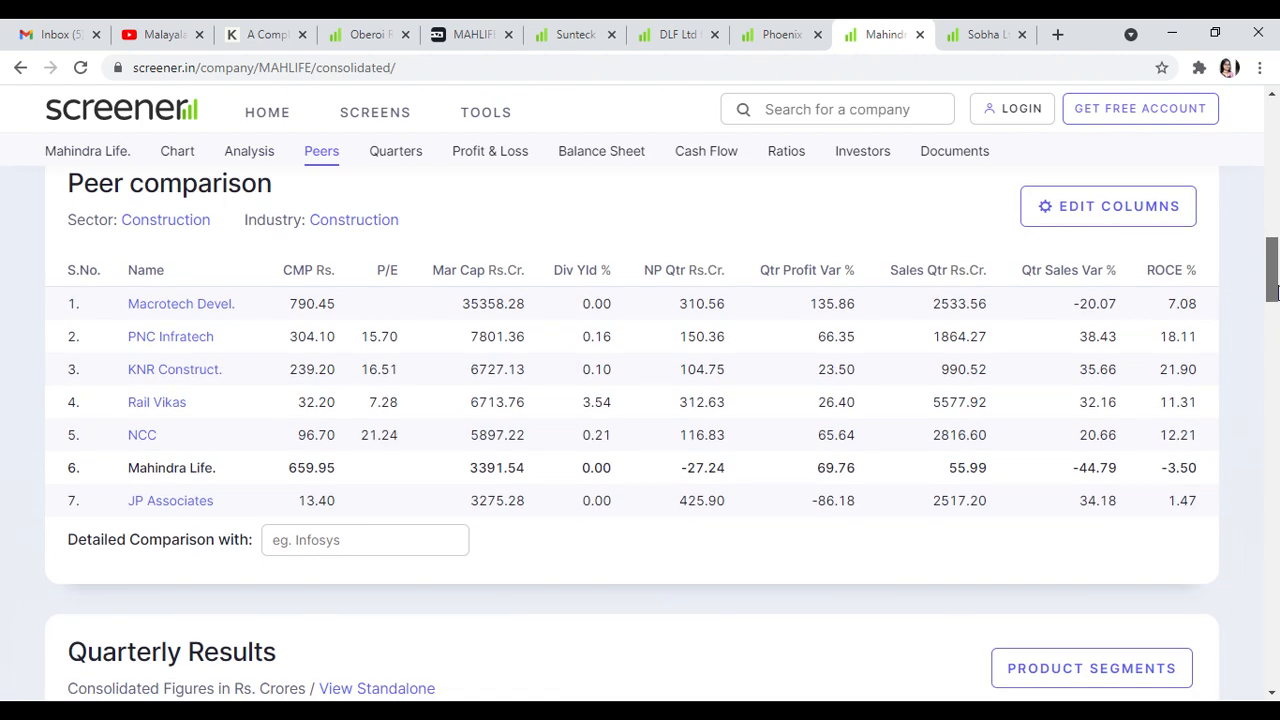
scroll(down, 3)
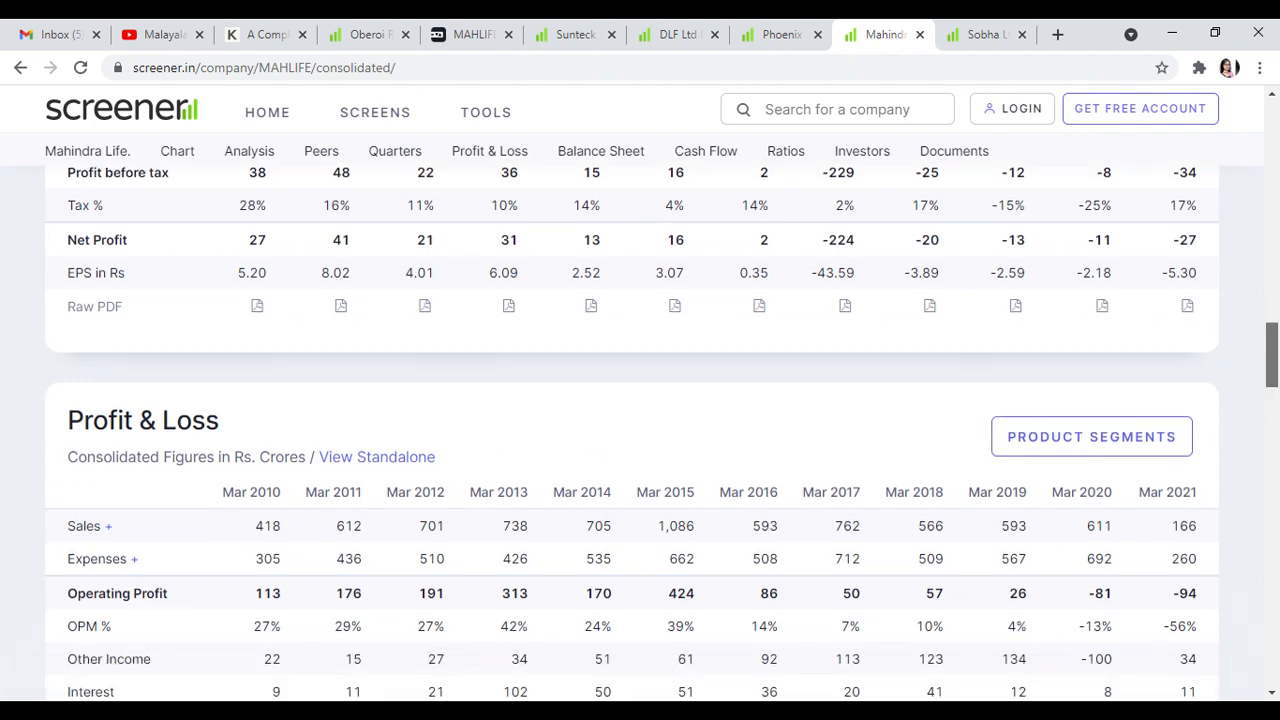
scroll(down, 3)
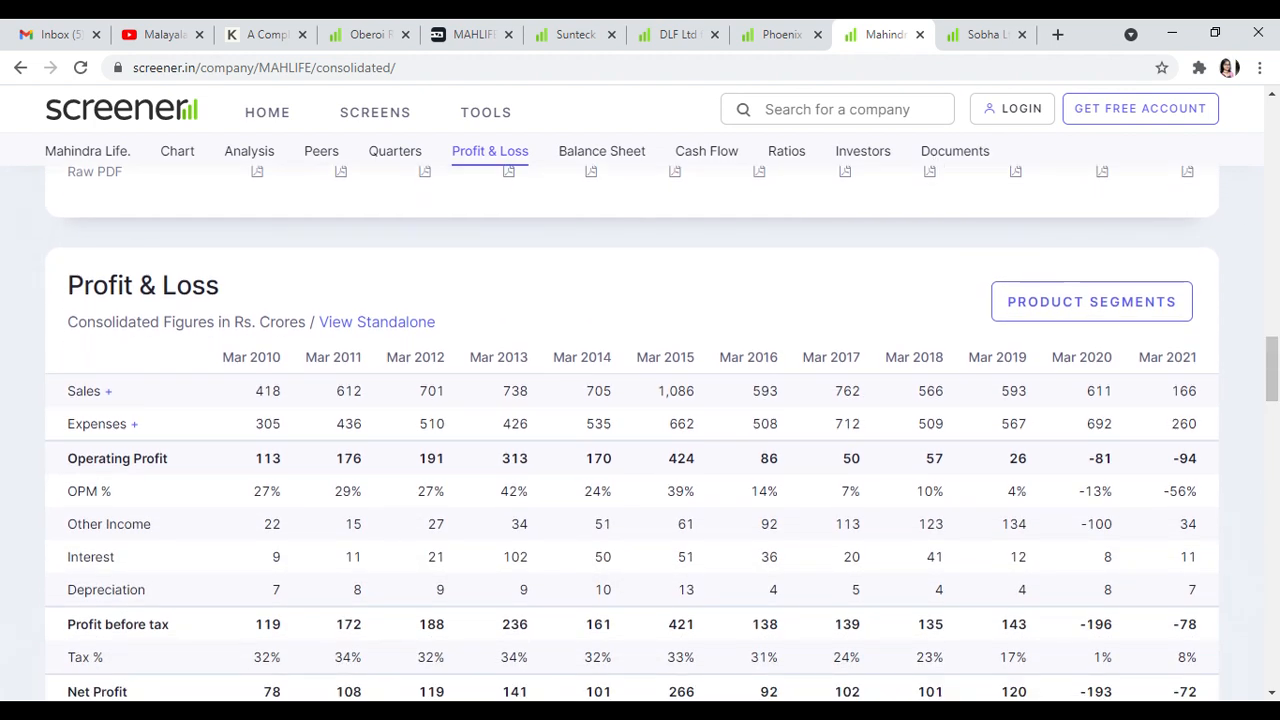
mouse_move(470, 34)
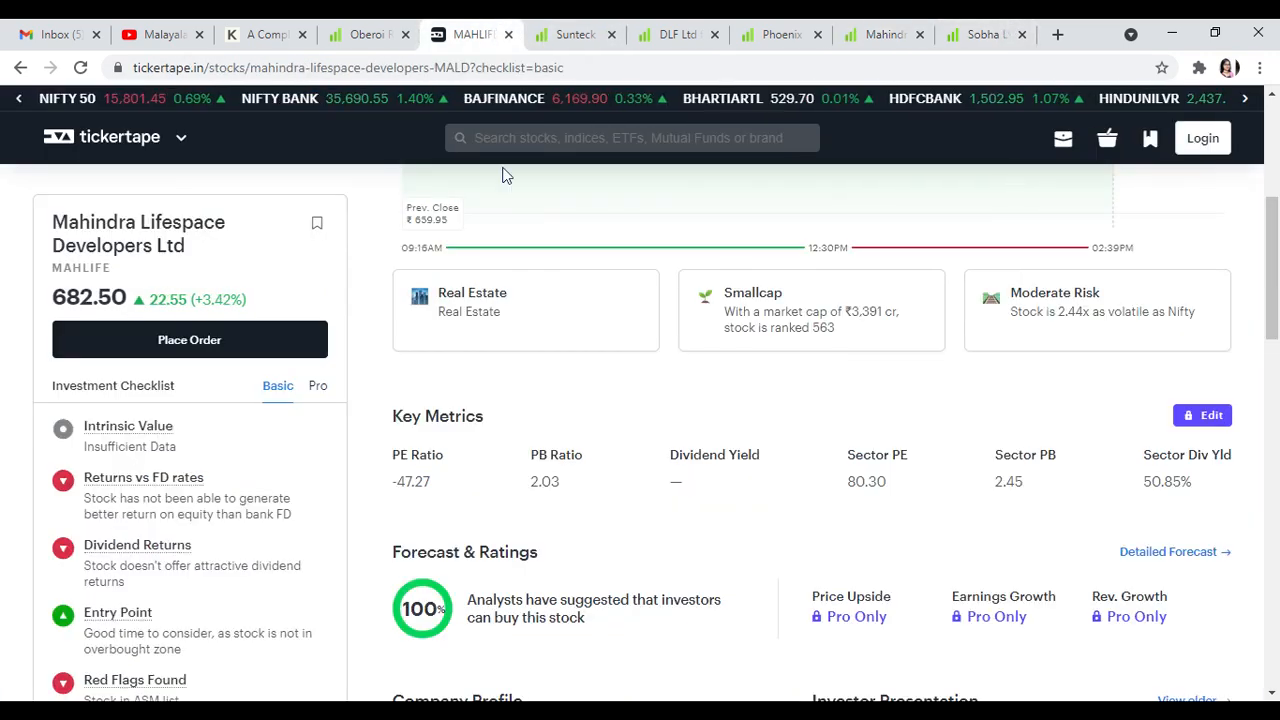
Search 'so' and land on Sobha Ltd's stock page
text(sobh)
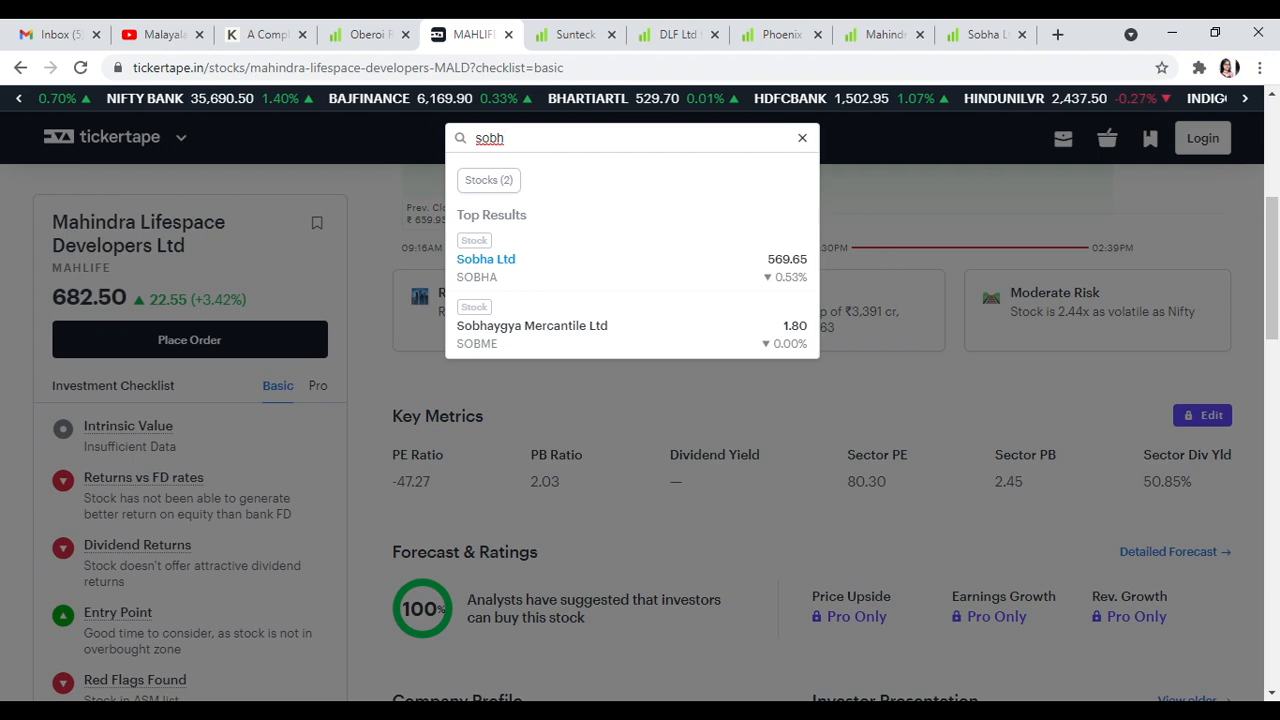
click(486, 258)
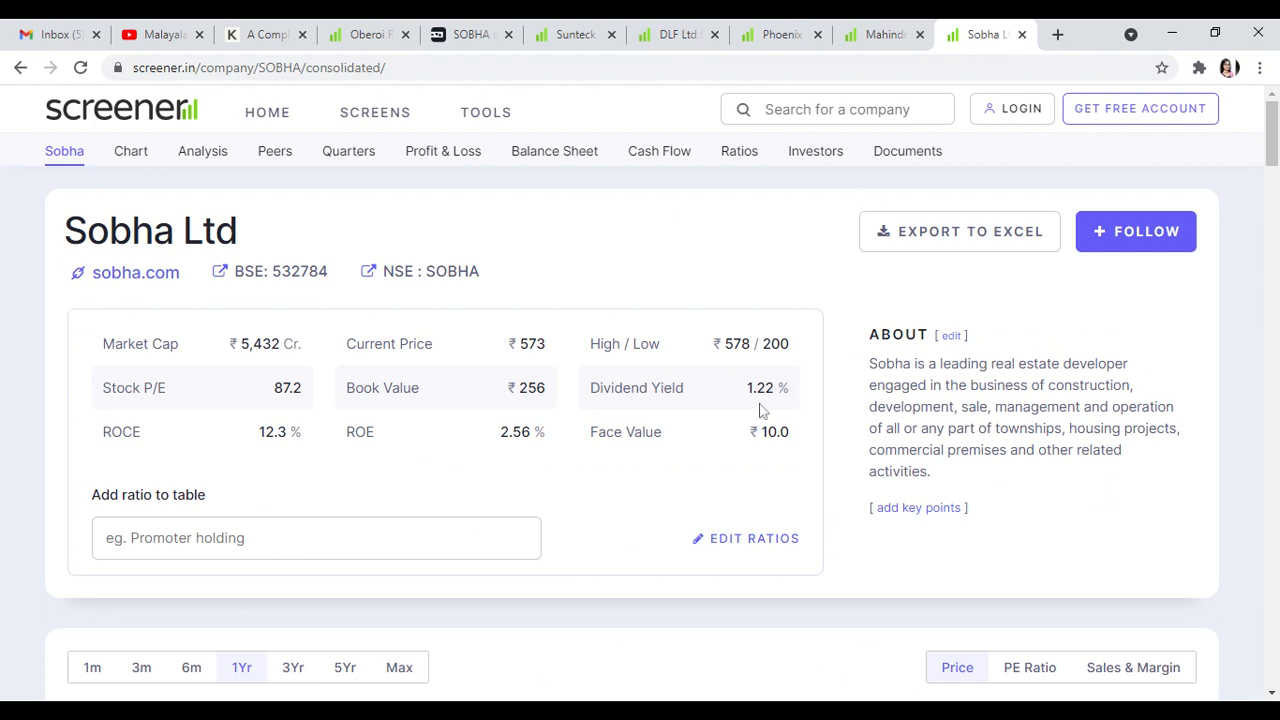
mouse_move(308, 424)
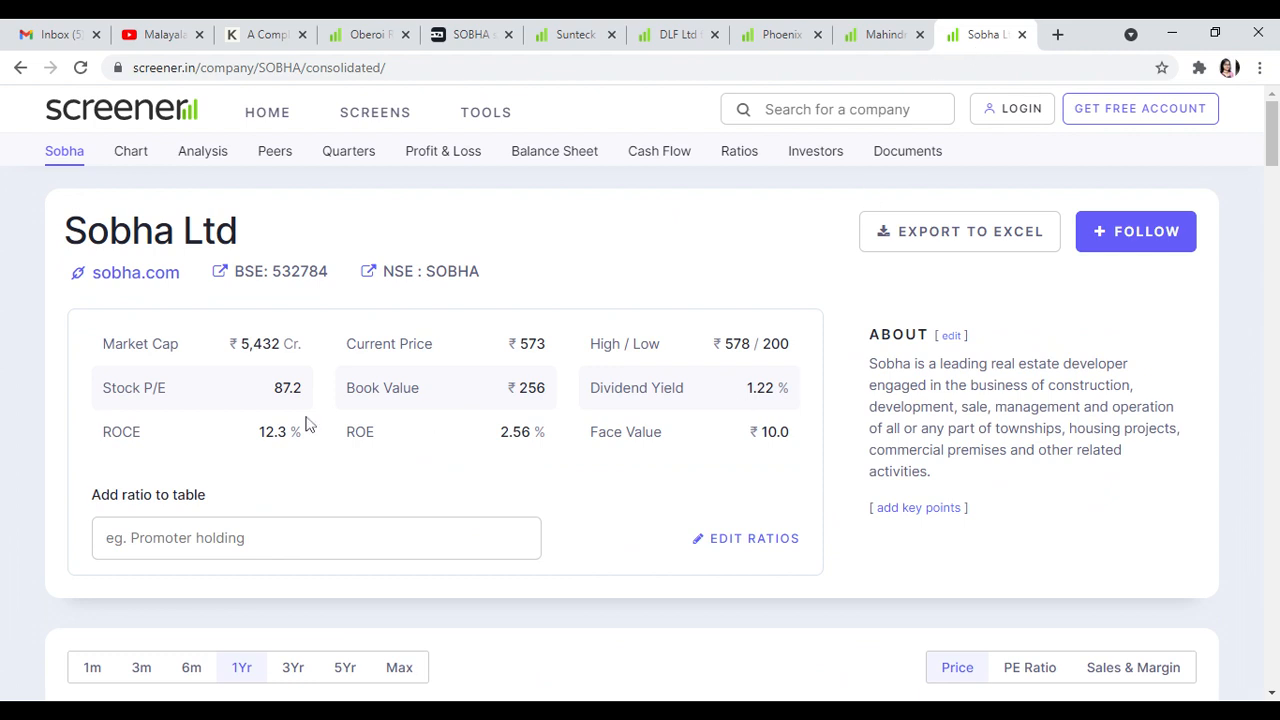
mouse_move(336, 422)
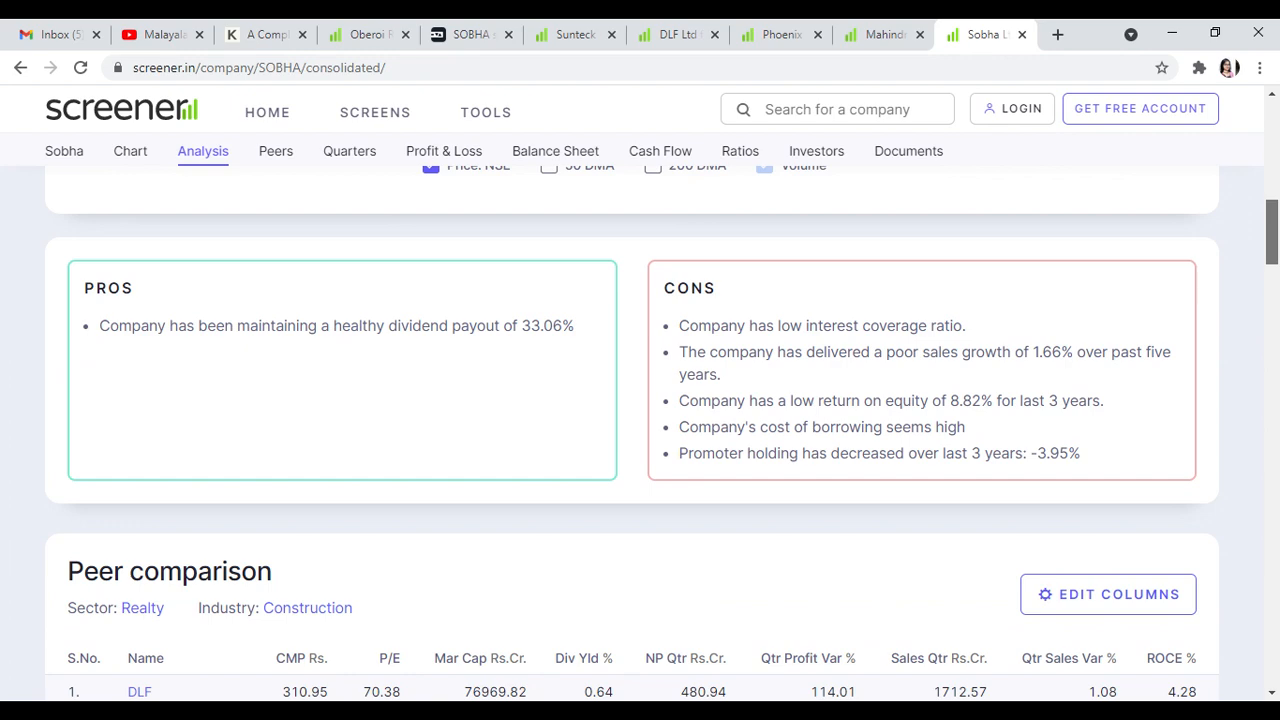
Review Sobha's pros and cons, quarterly results, ratios and shareholding sections
scroll(down, 3)
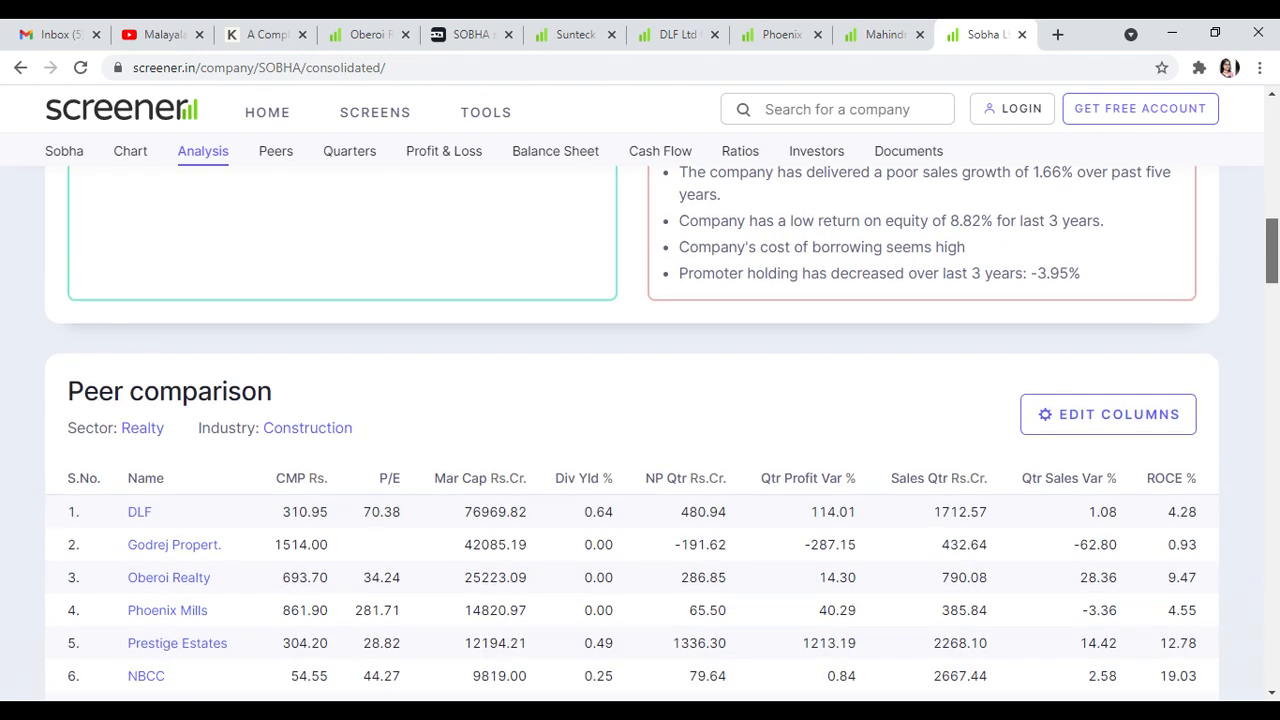
click(348, 152)
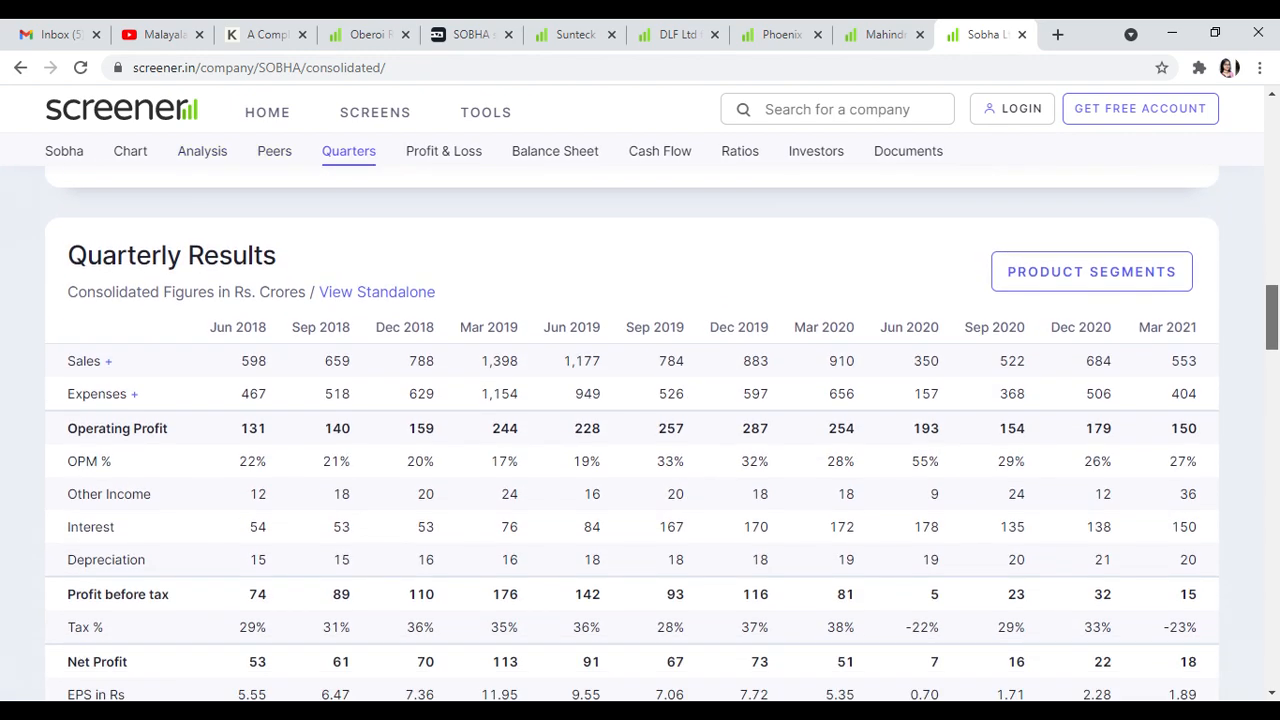
click(554, 152)
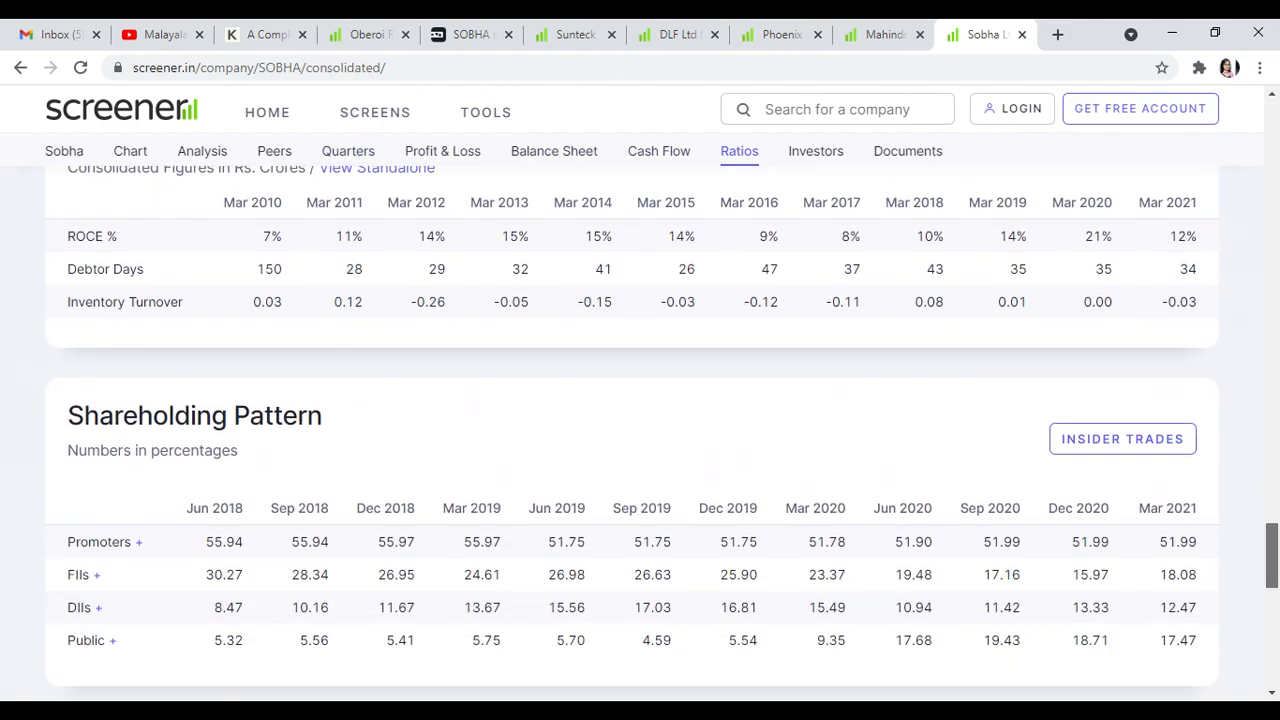
scroll(down, 3)
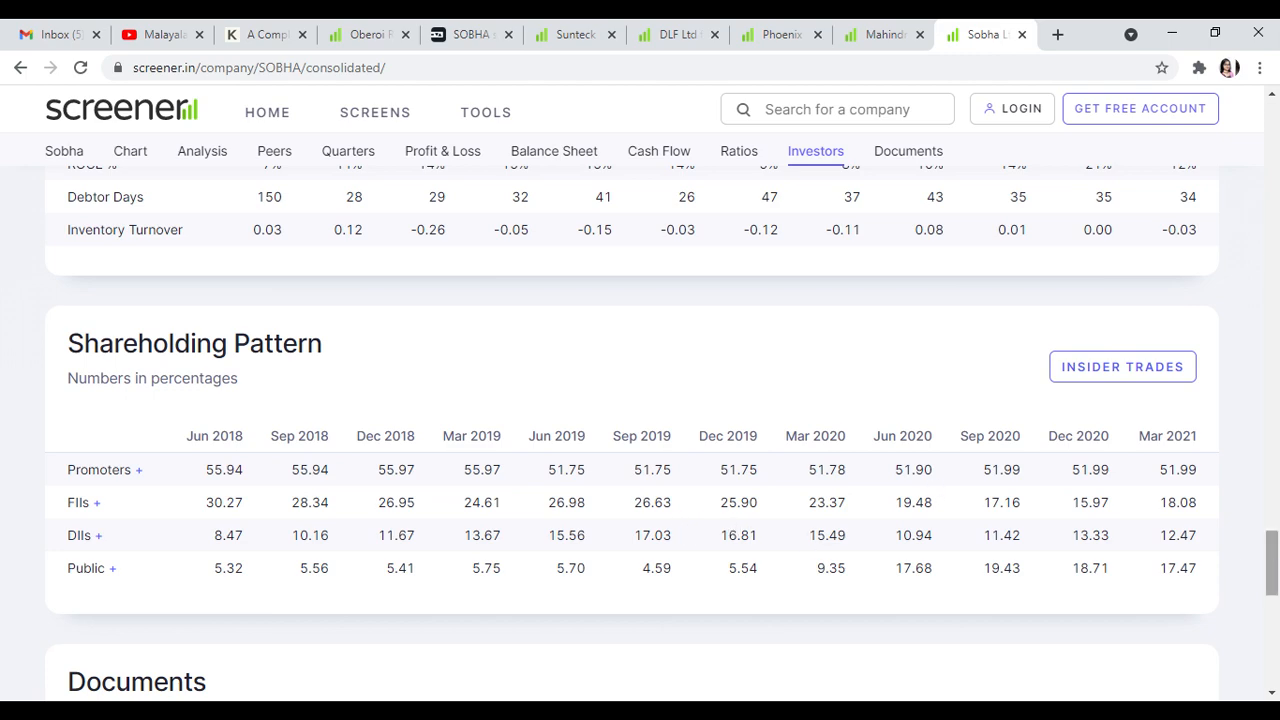
scroll(up, 3)
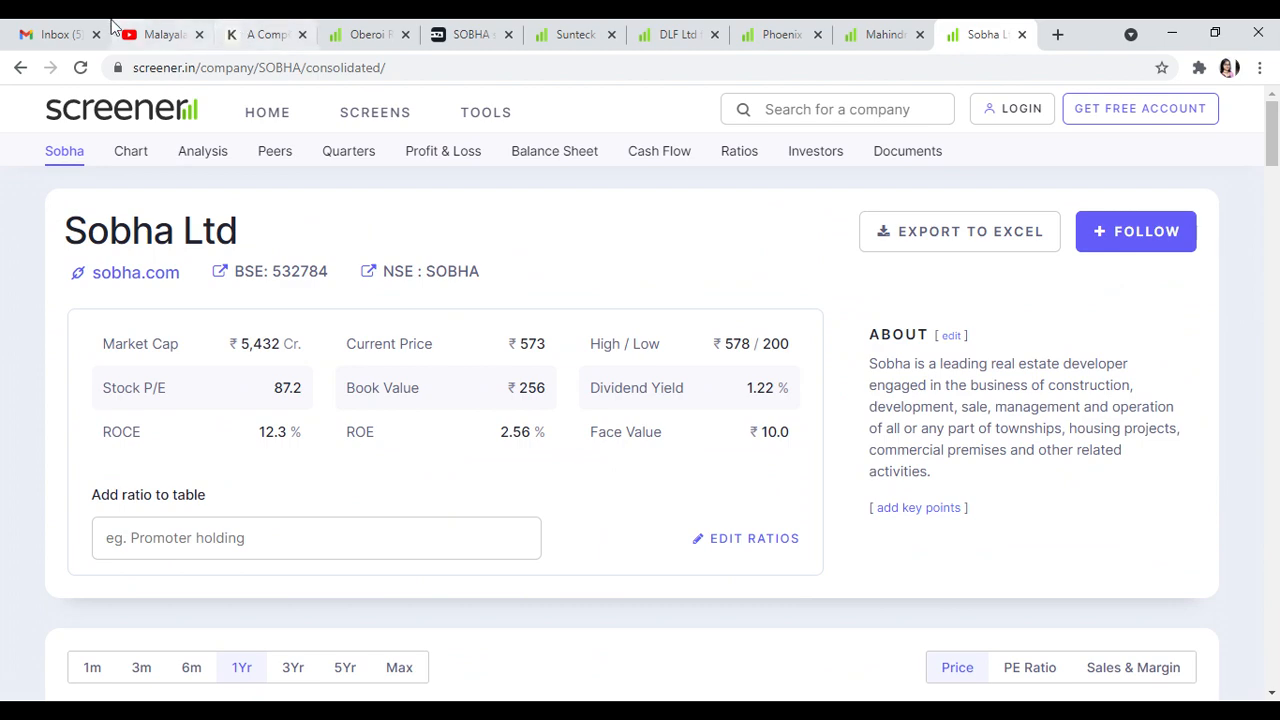
Switch to the YouTube channel page
click(160, 34)
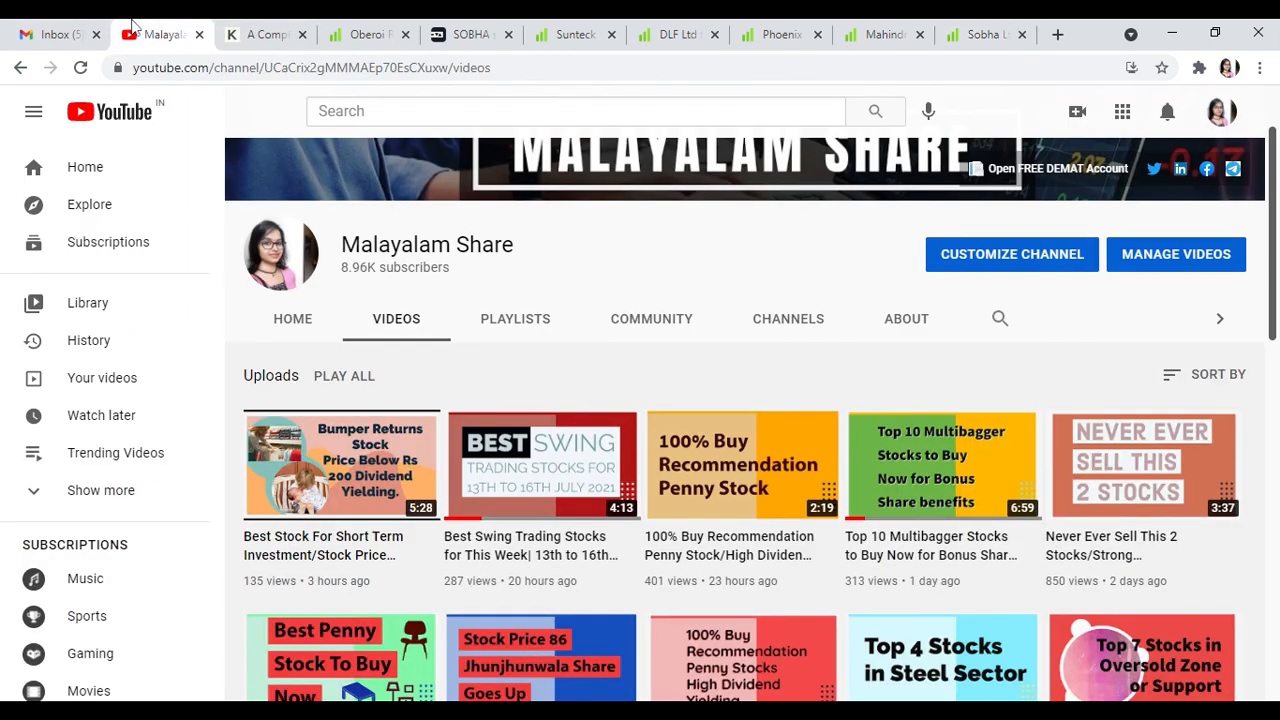